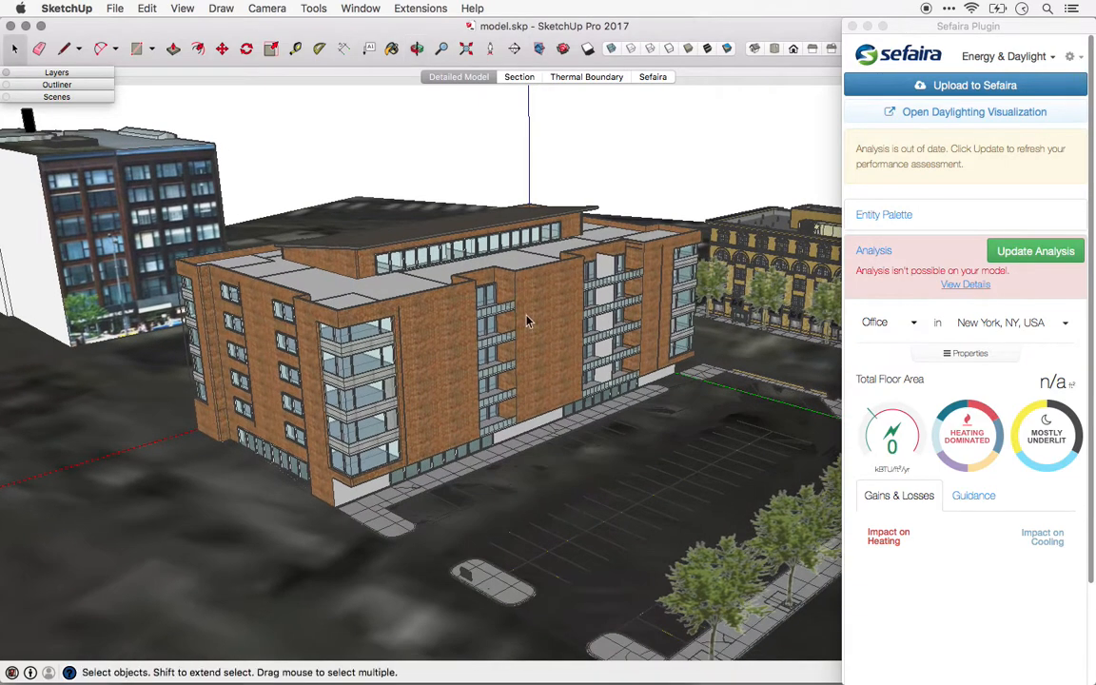
mouse_move(426, 384)
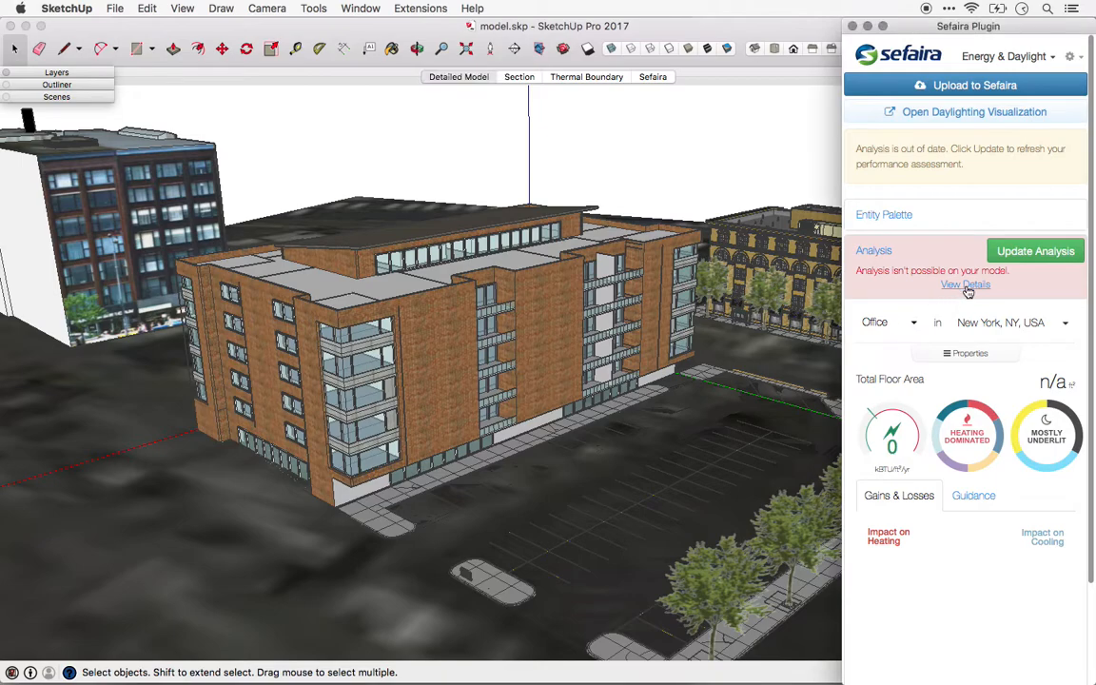
- Expand the Sefaira analysis details to reveal the exceeded total plane-count limit
left_click(965, 286)
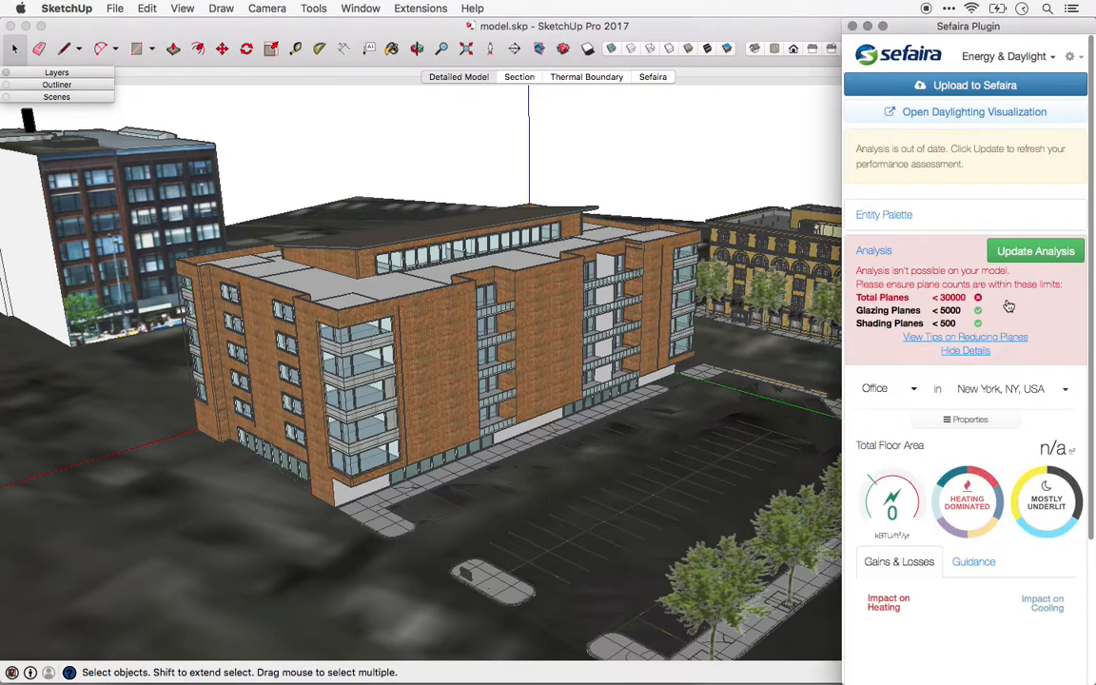
mouse_move(1016, 297)
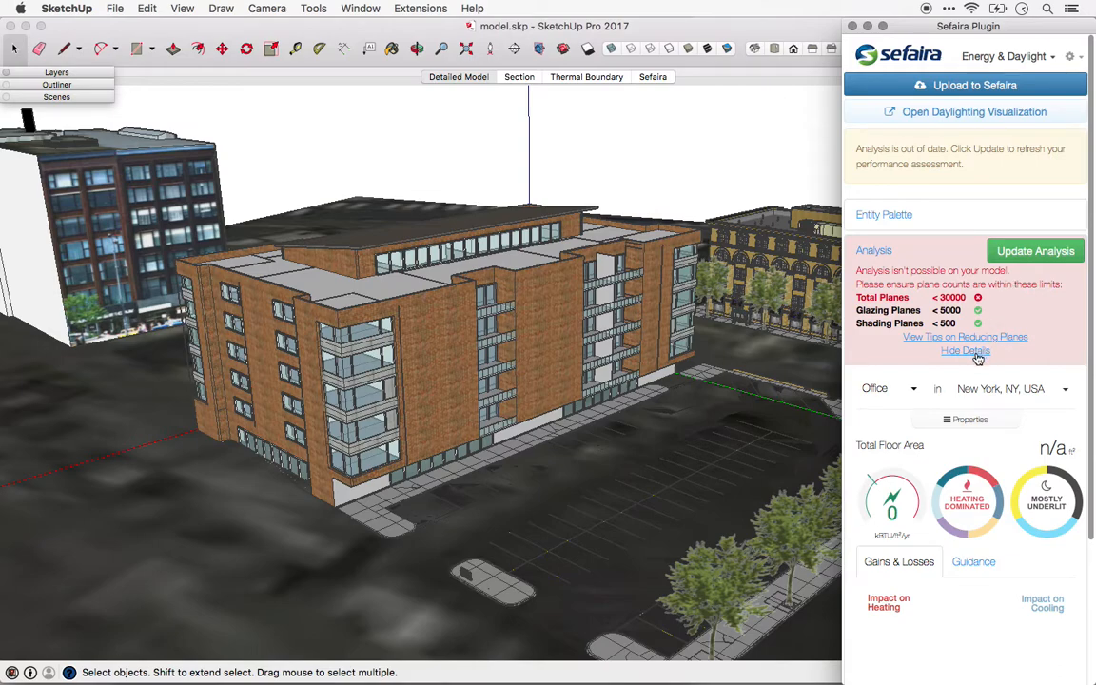
mouse_move(978, 358)
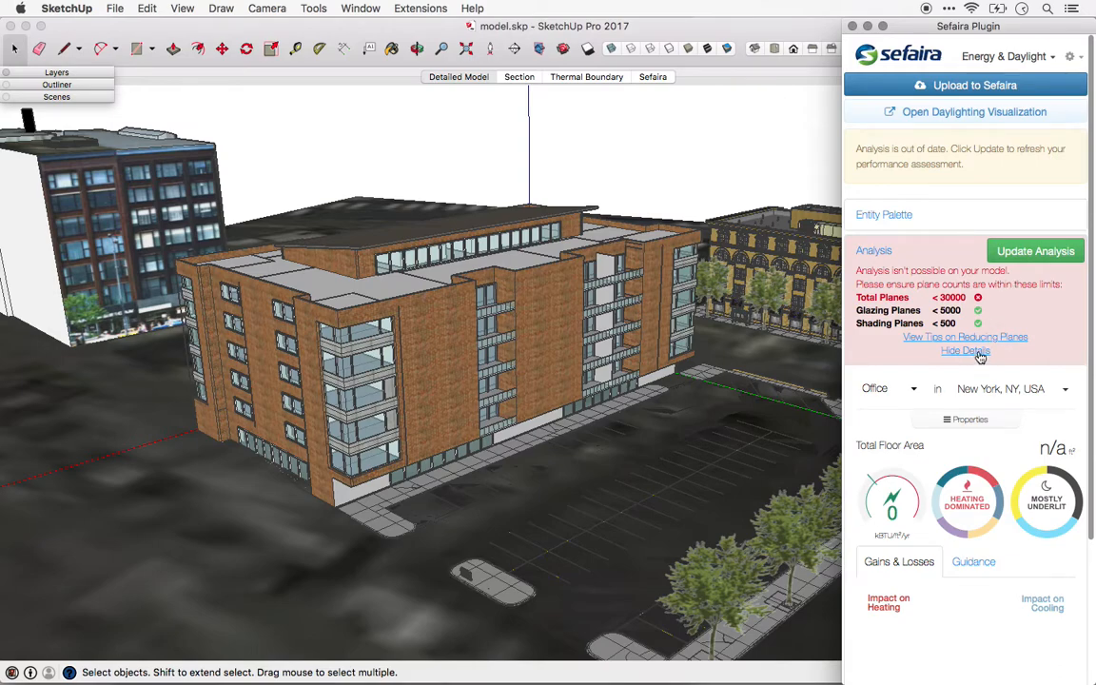
mouse_move(700, 388)
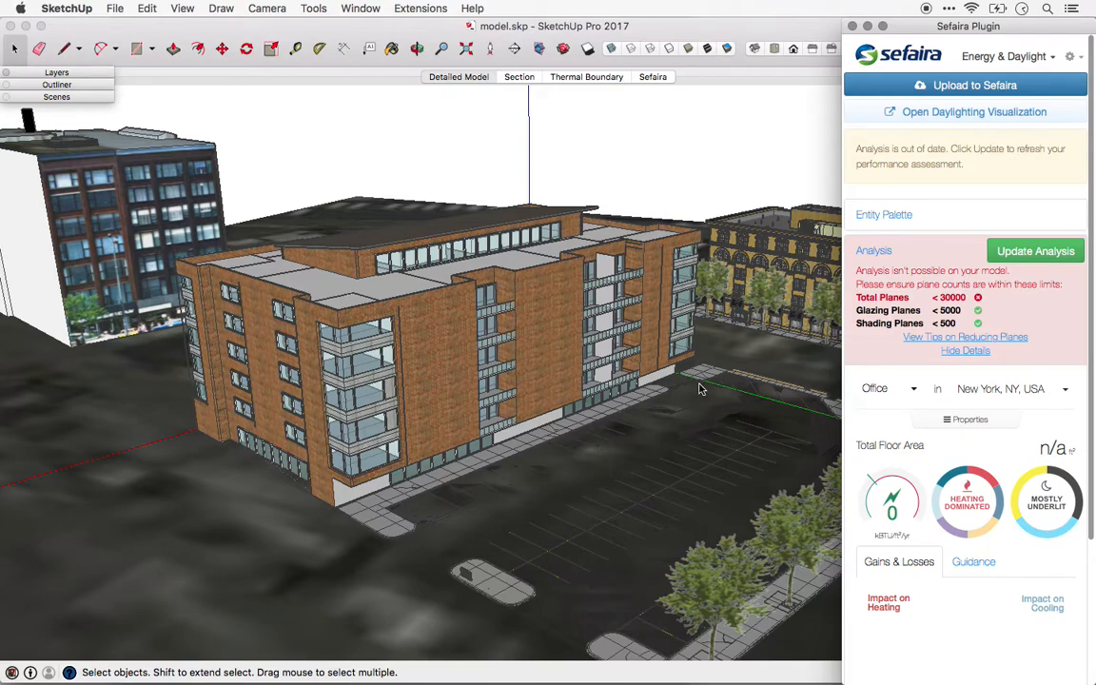
mouse_move(655, 369)
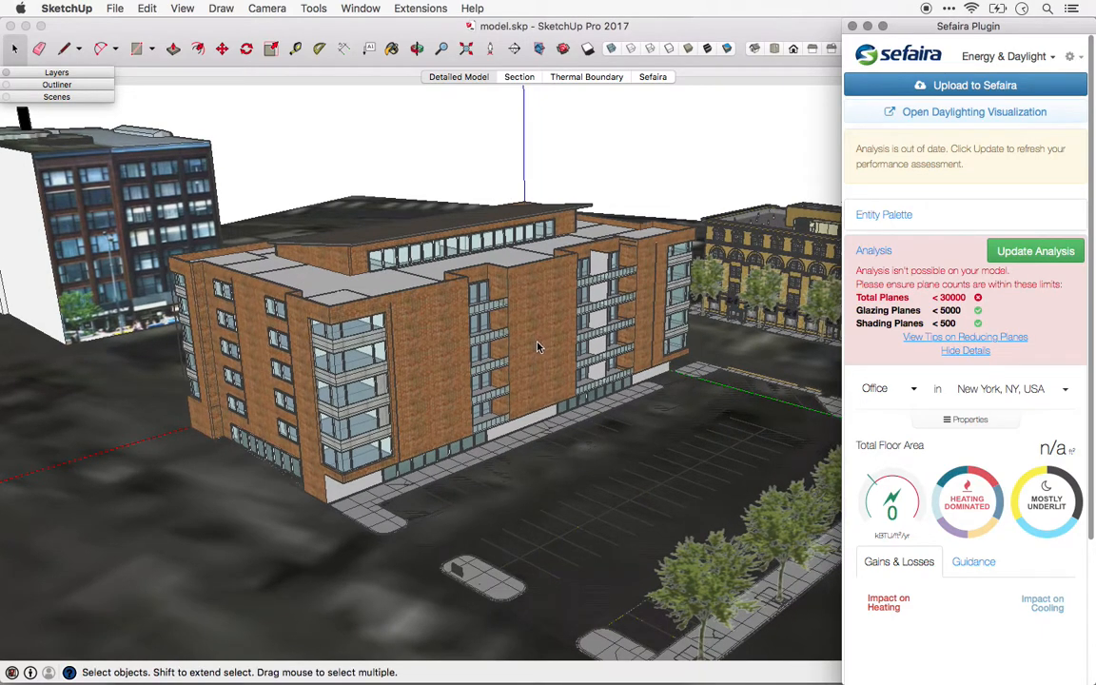
mouse_move(537, 360)
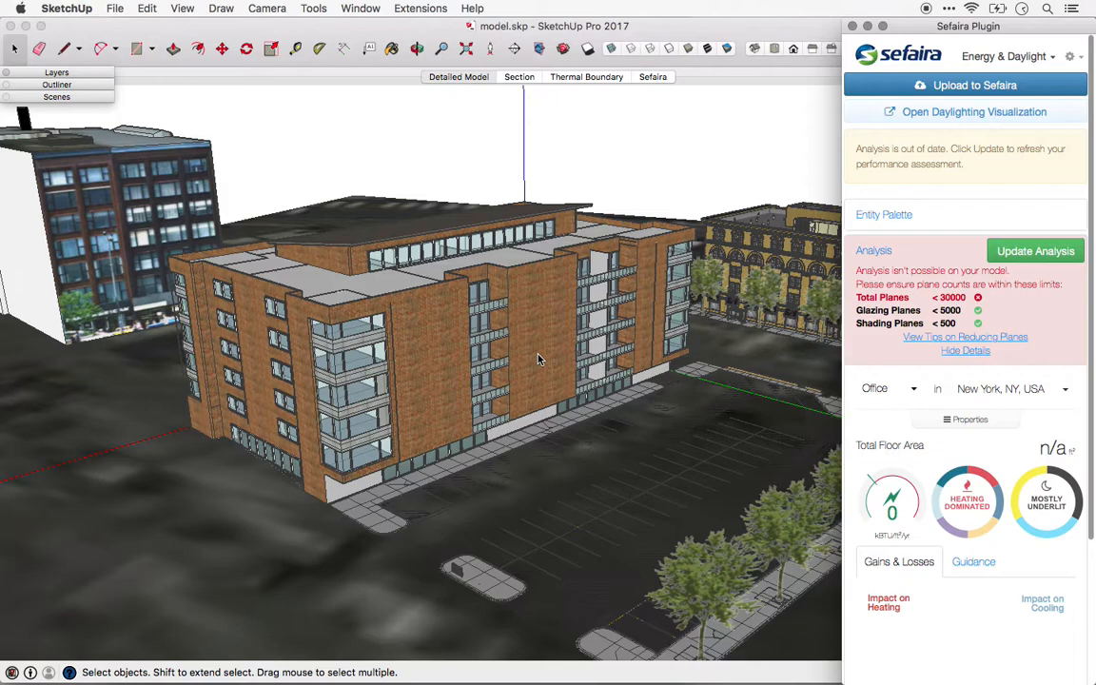
mouse_move(803, 339)
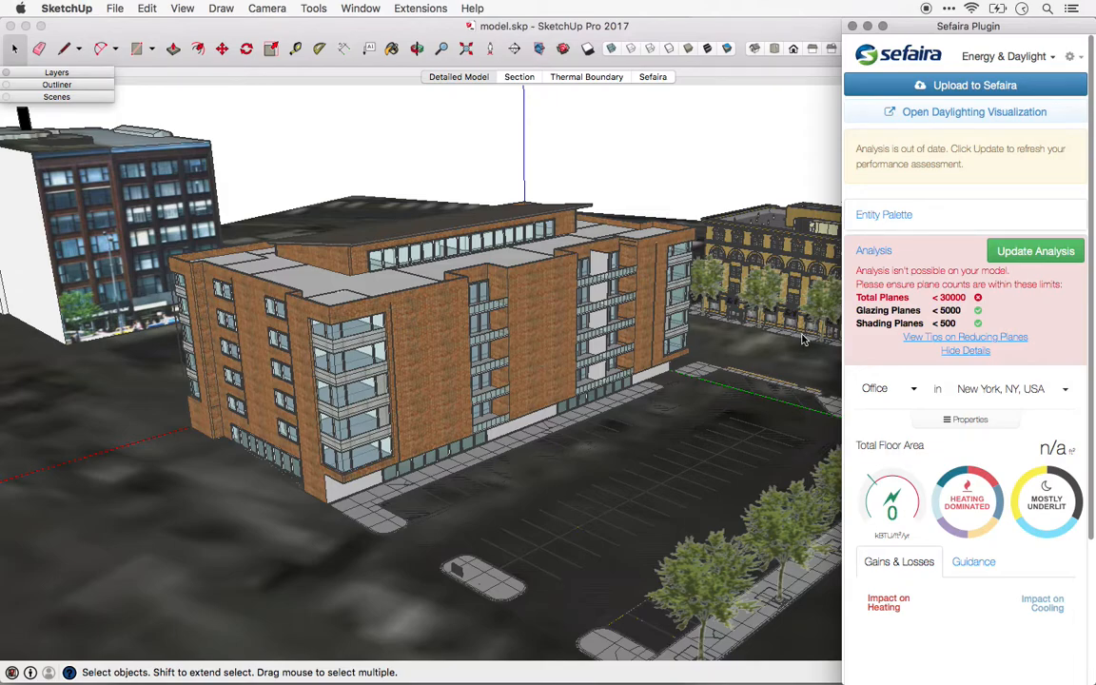
mouse_move(964, 350)
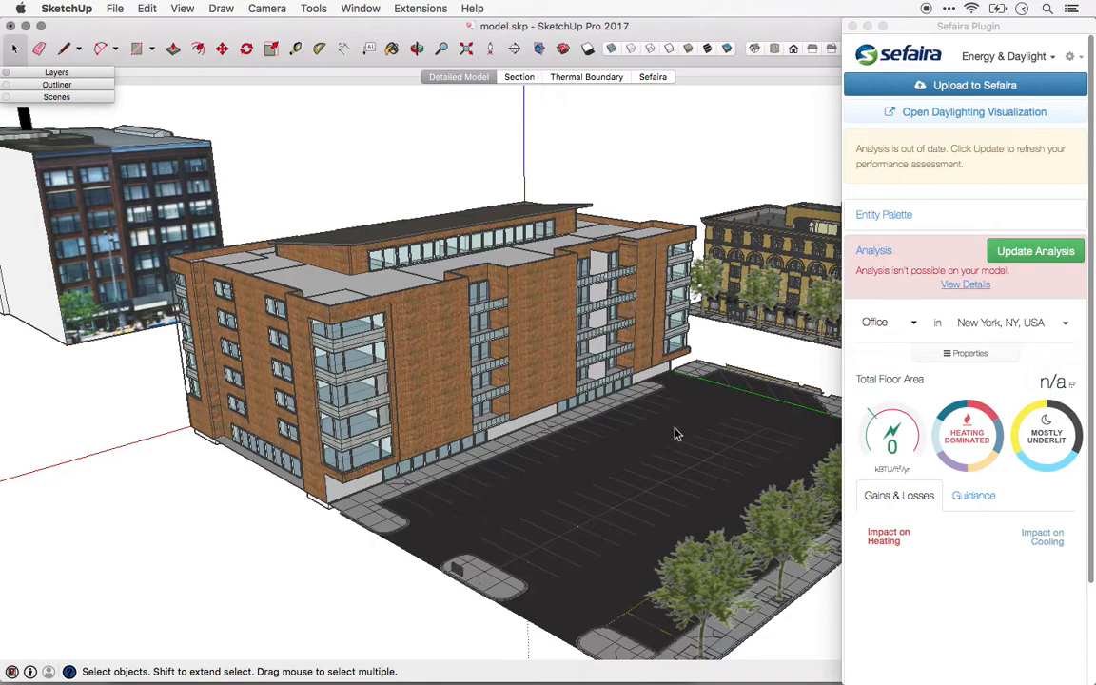
- Hide the terrain and surrounding context so the apartment building stands alone
right_click(675, 434)
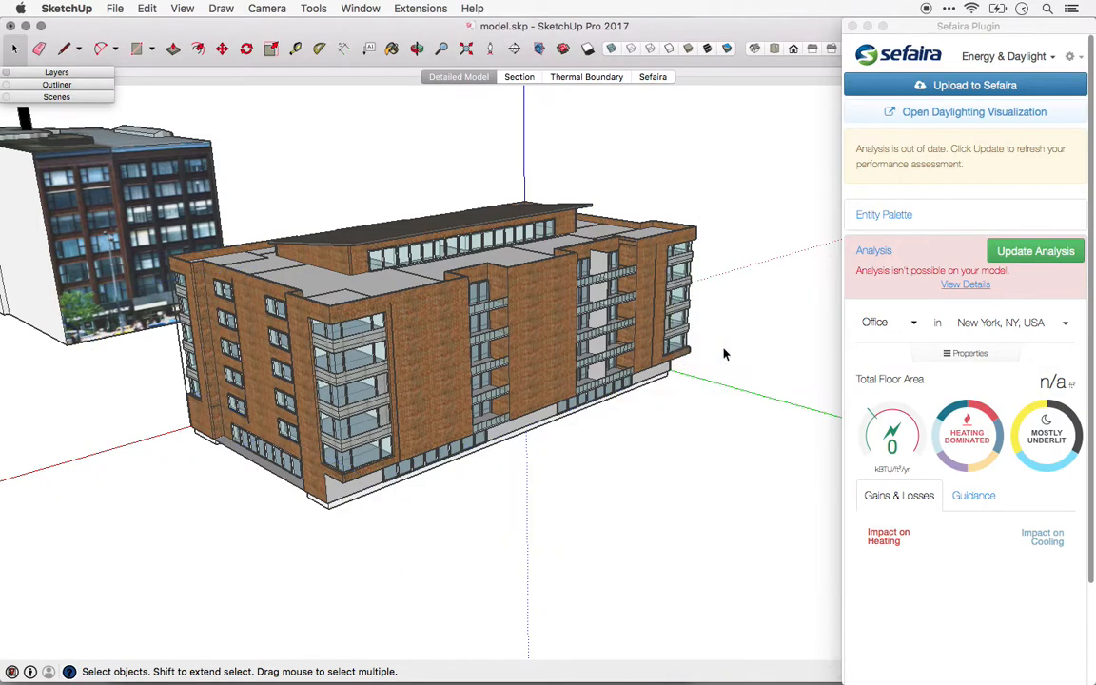
mouse_move(395, 321)
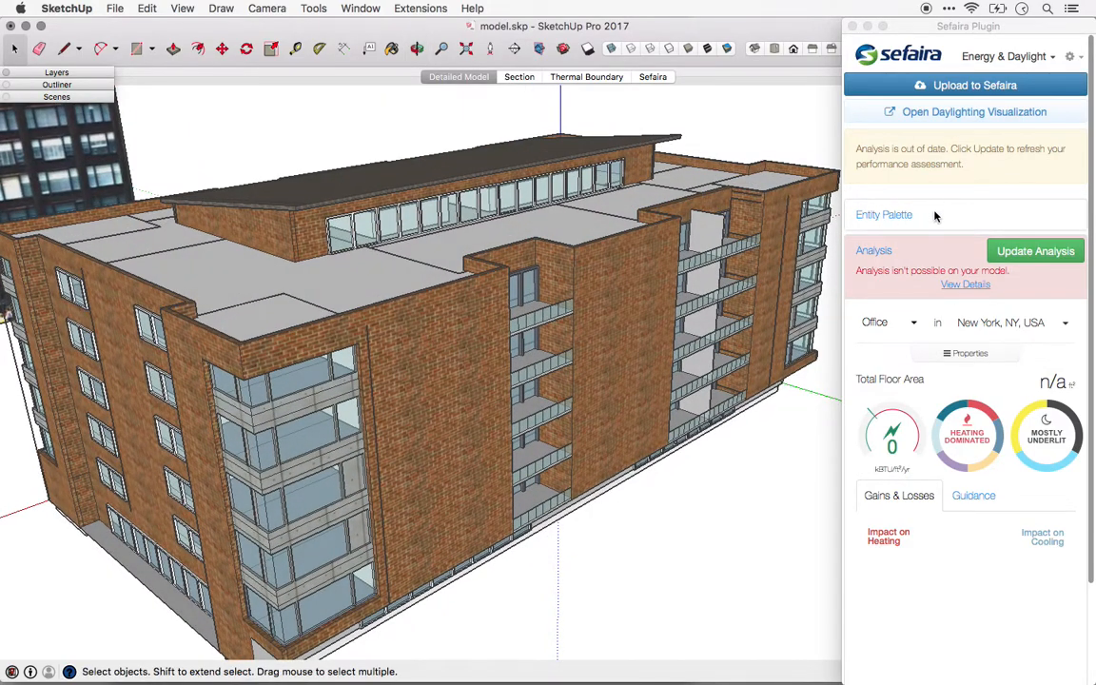
- Show Sefaira entity types and retag the top face from floor to roof
left_click(882, 213)
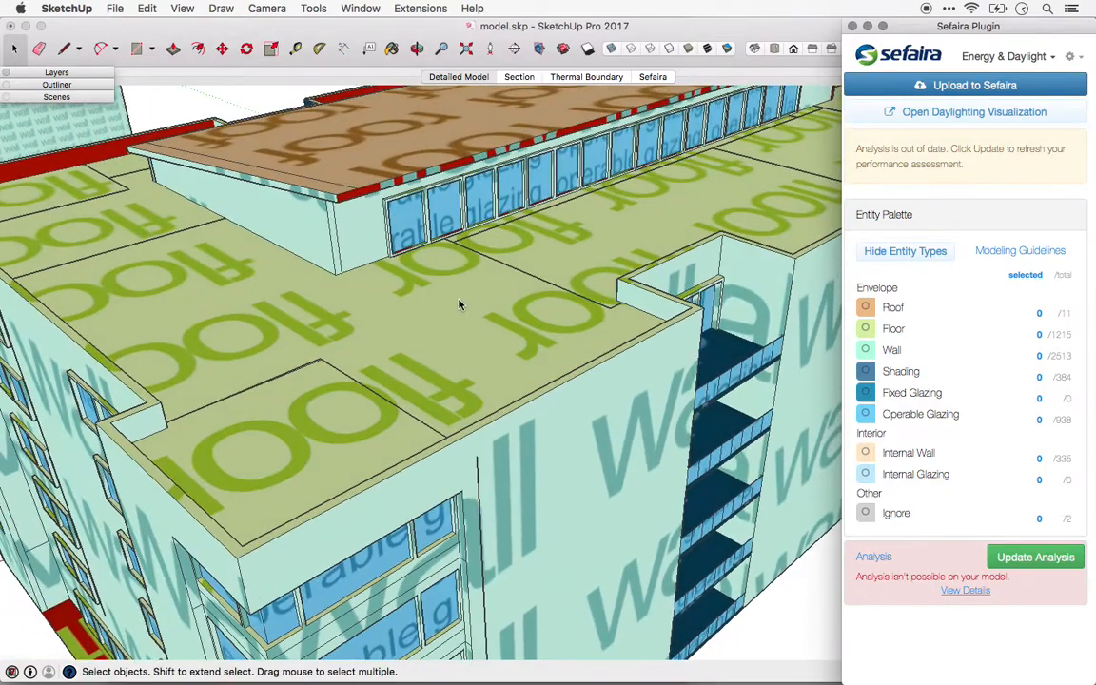
left_click(437, 302)
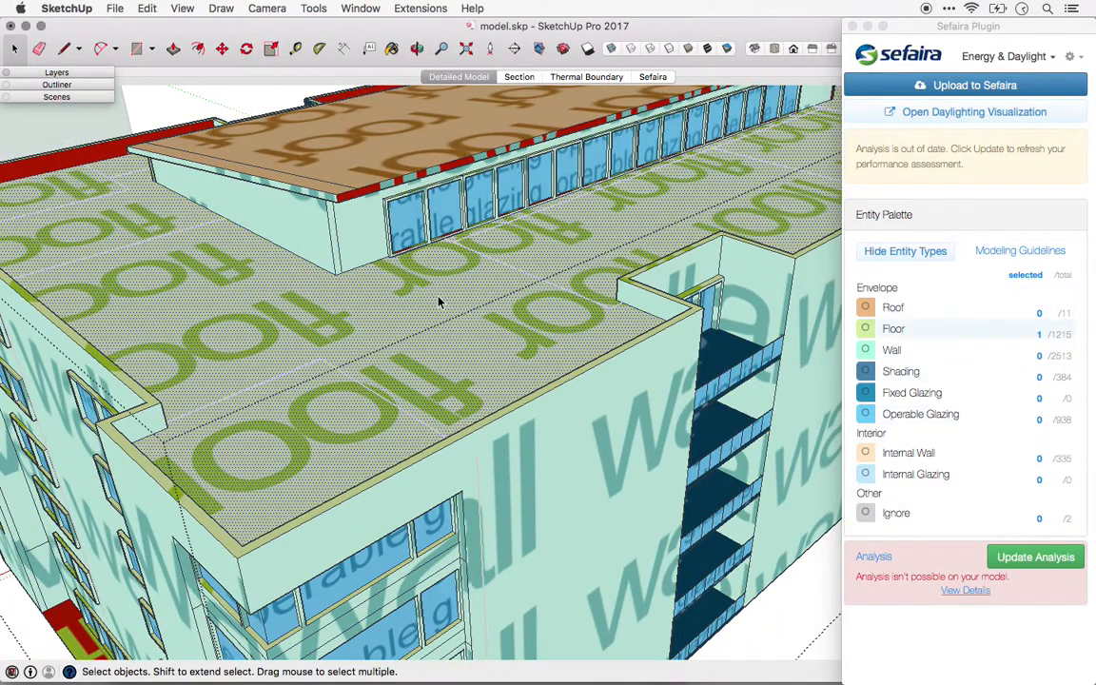
right_click(438, 303)
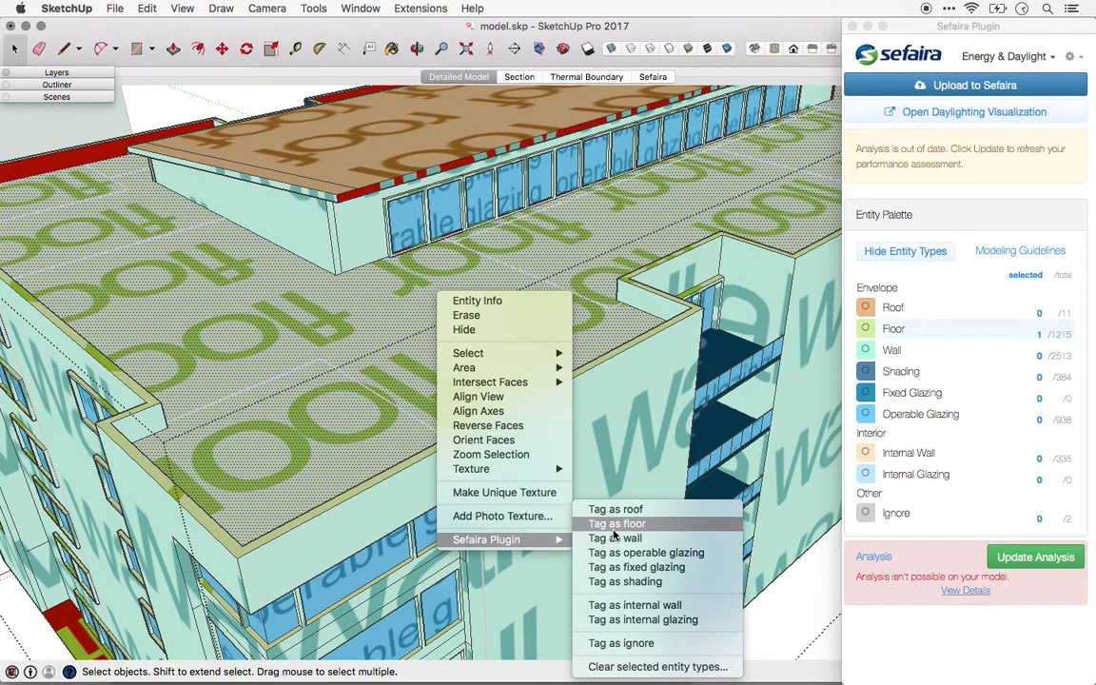
left_click(616, 523)
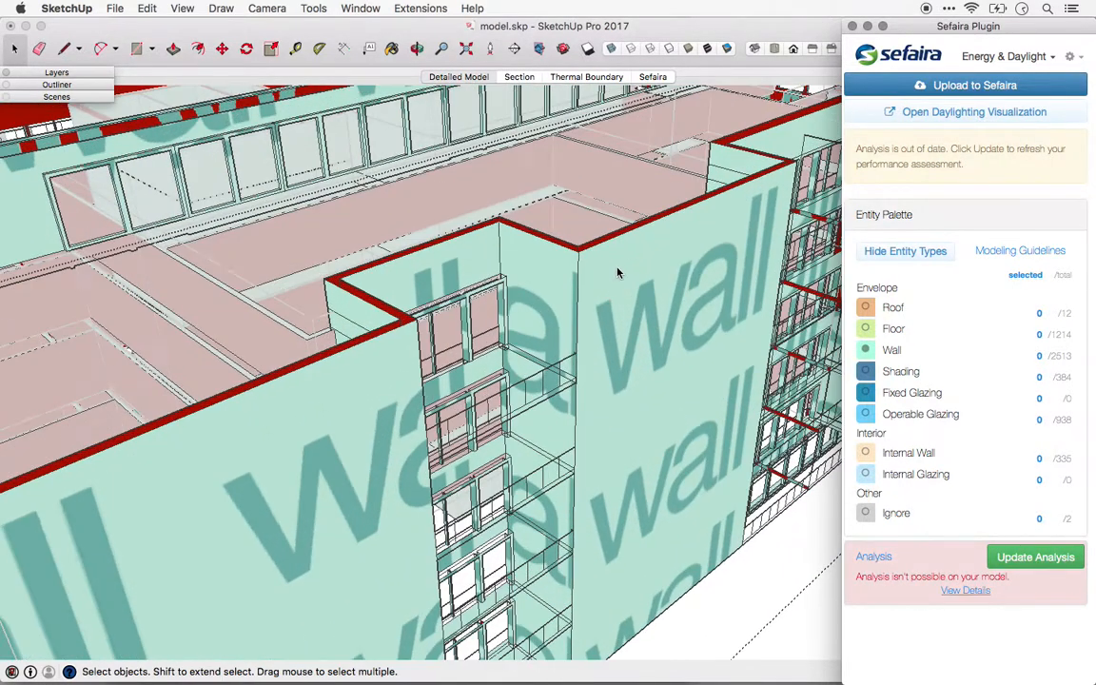
- Retag the inner-corner faces beside the balconies as walls and inspect the result
left_click_drag(618, 276, 647, 304)
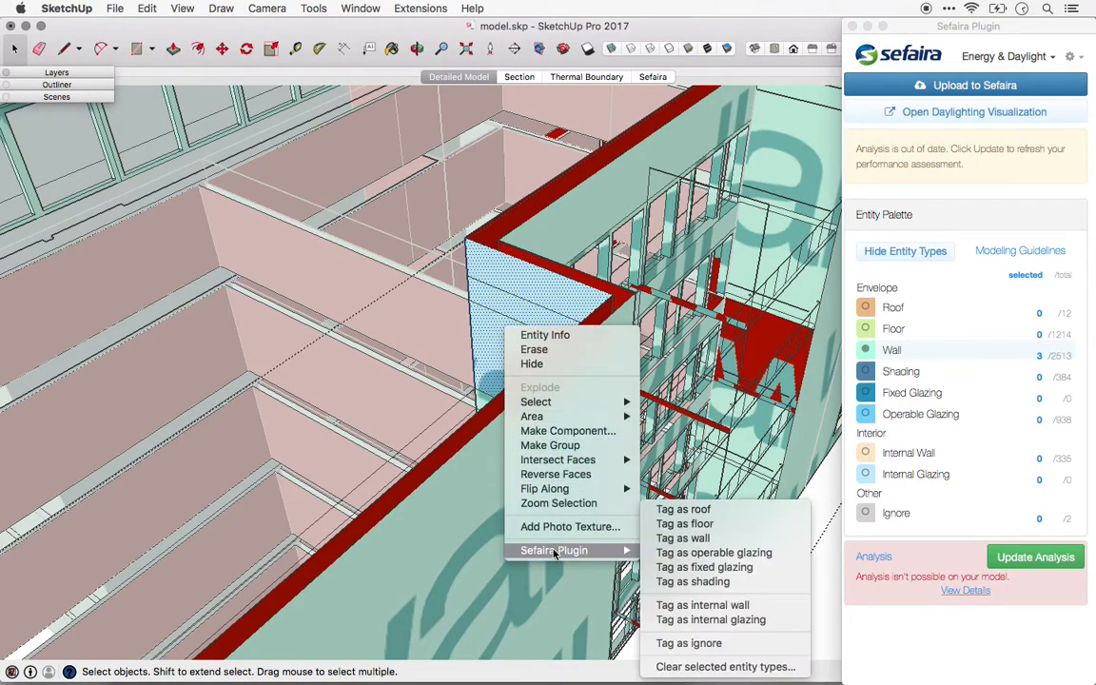
mouse_move(692, 582)
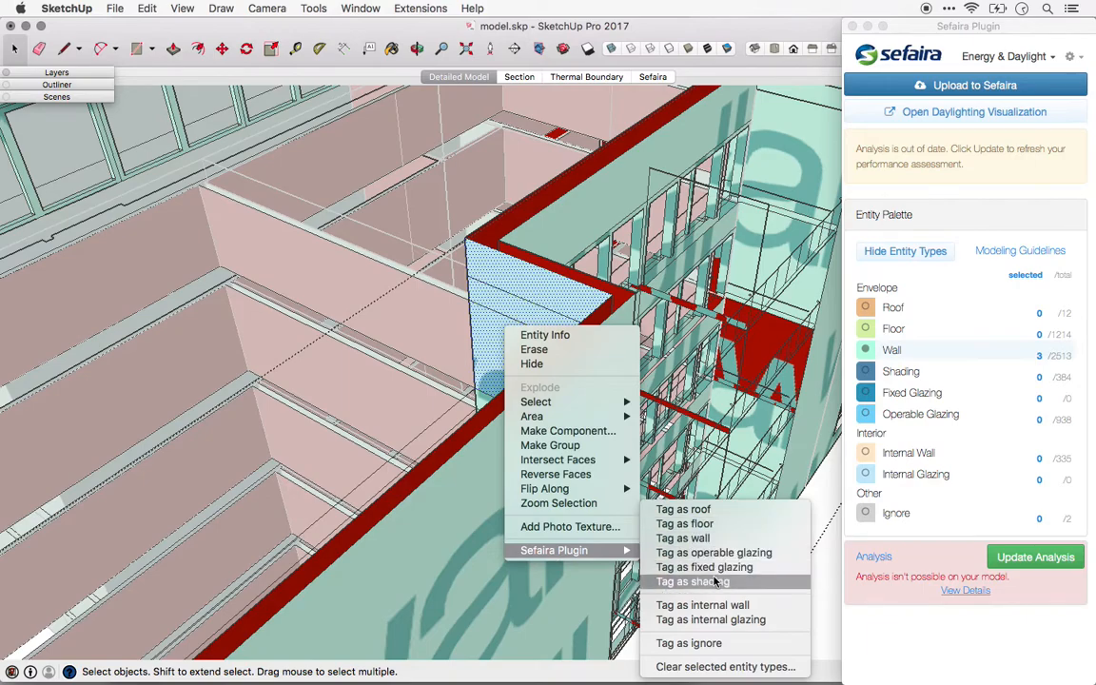
left_click(693, 583)
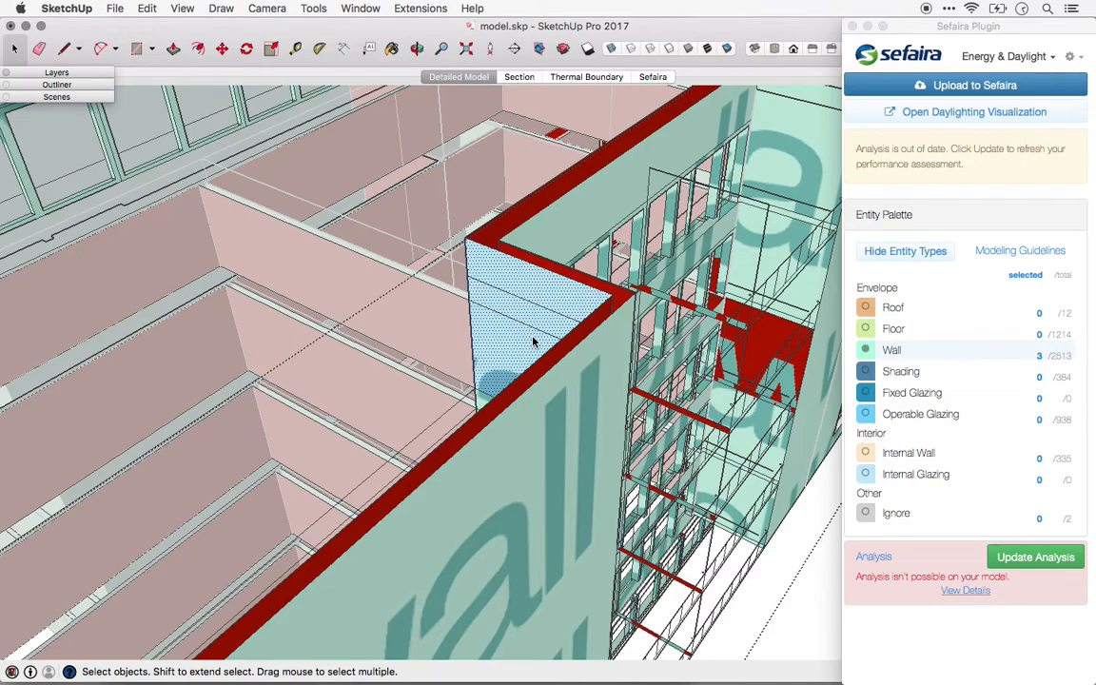
left_click(533, 342)
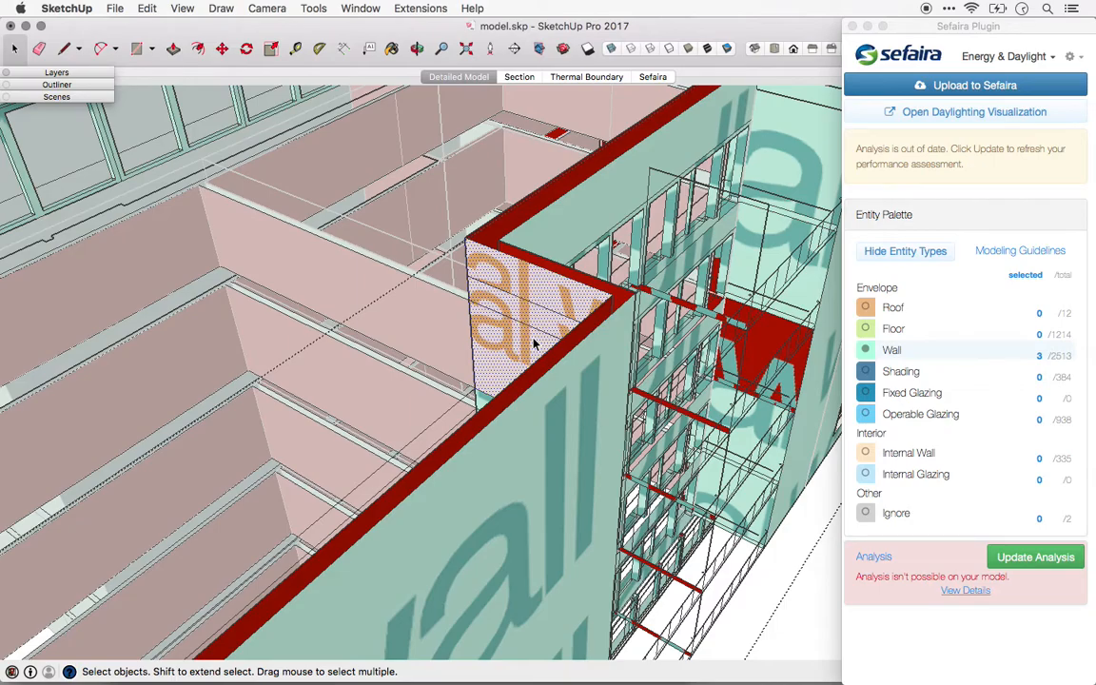
left_click_drag(533, 361, 571, 342)
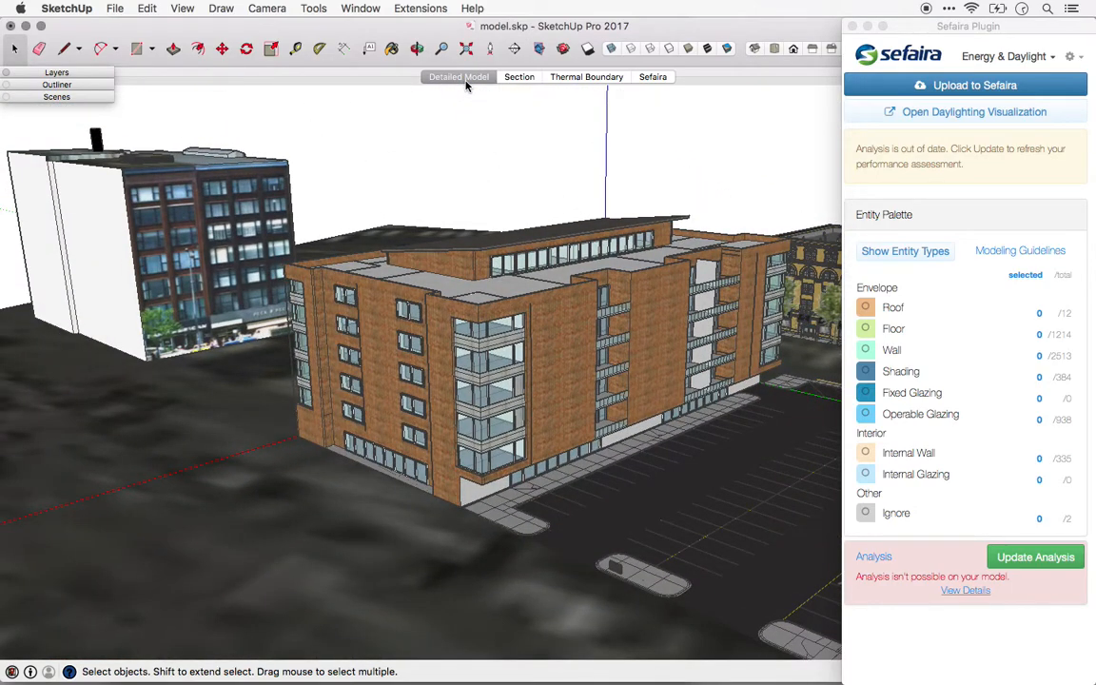
- In the Sefaira shell scene, make the 3 - Walls and 4 - Interior Walls layers visible
left_click(652, 76)
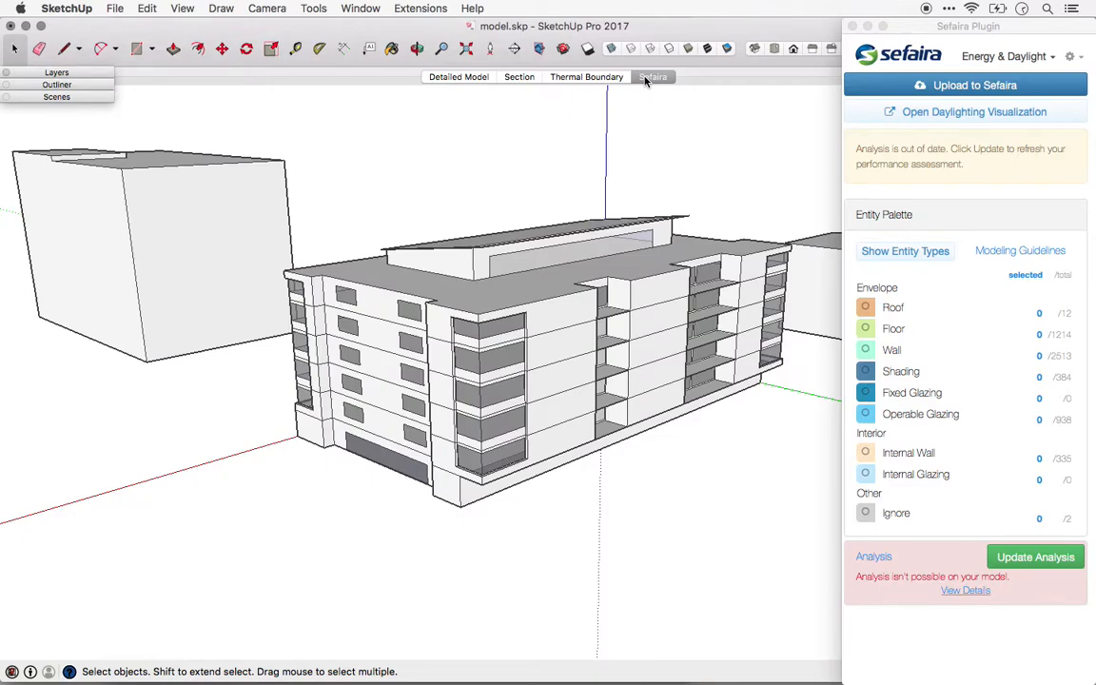
mouse_move(555, 103)
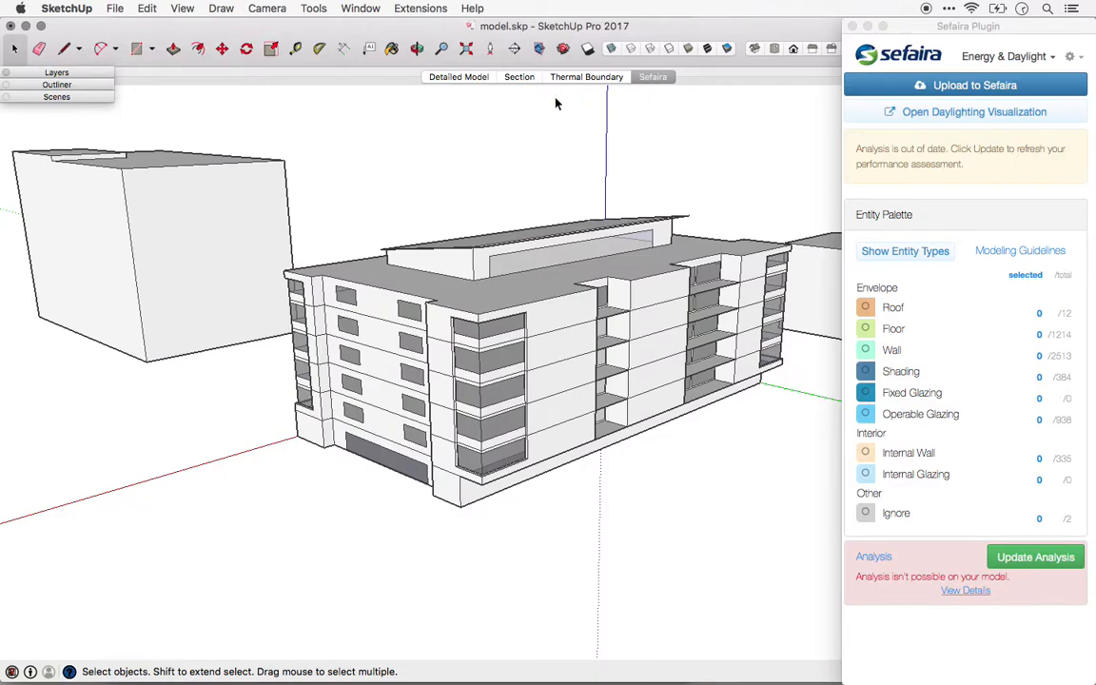
left_click(57, 73)
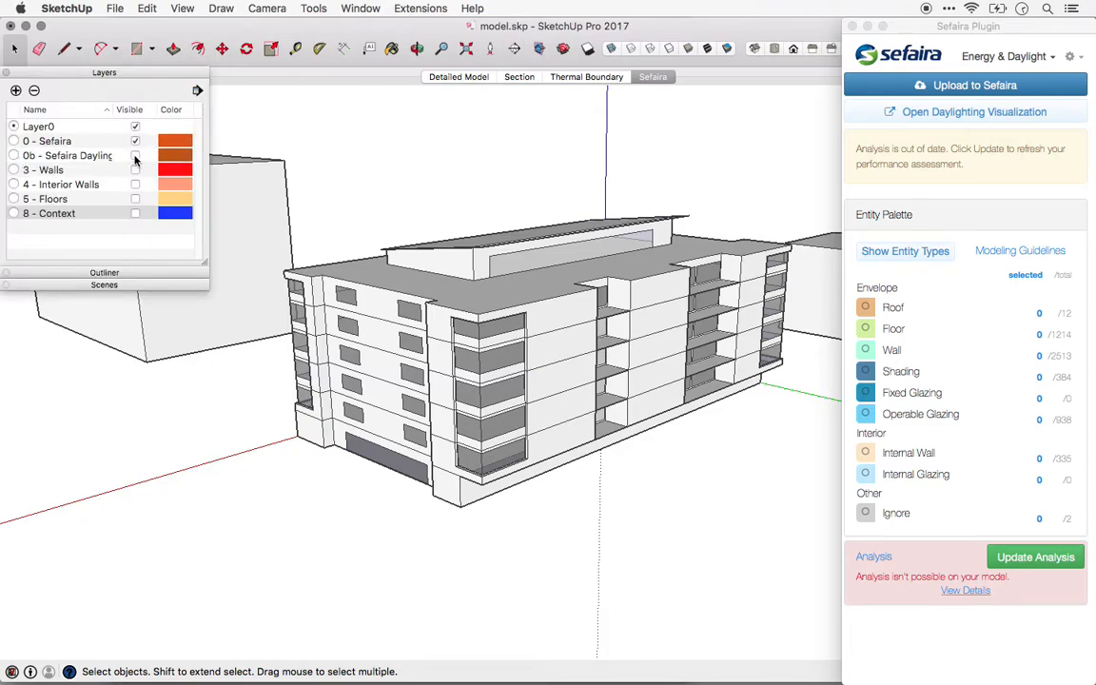
left_click(135, 156)
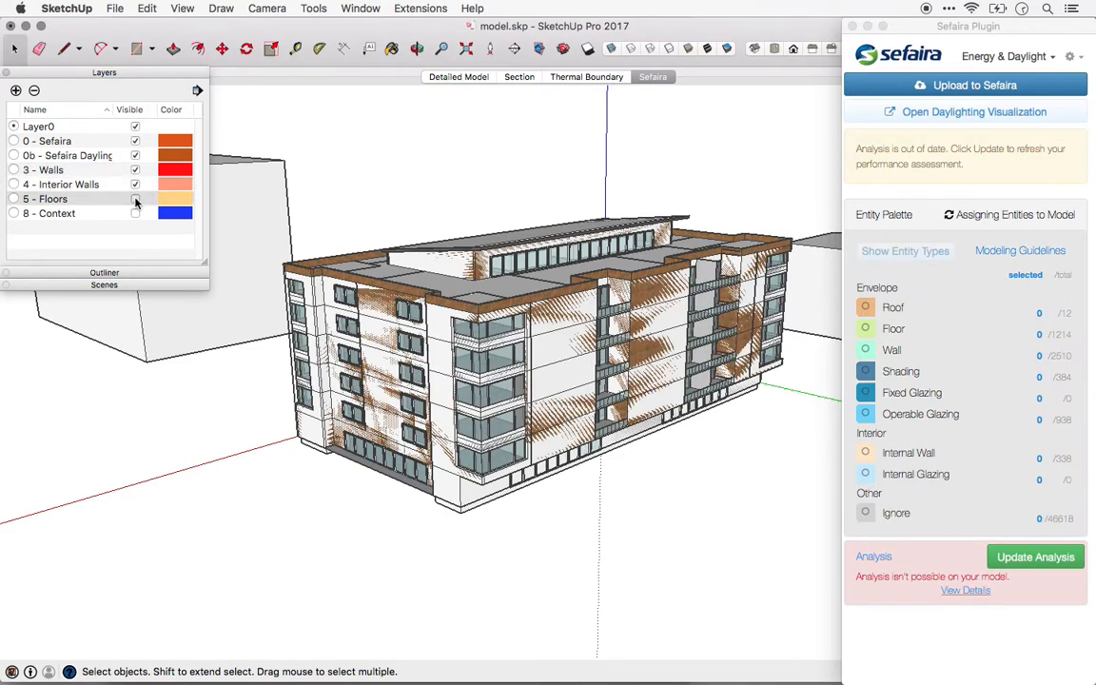
left_click(135, 213)
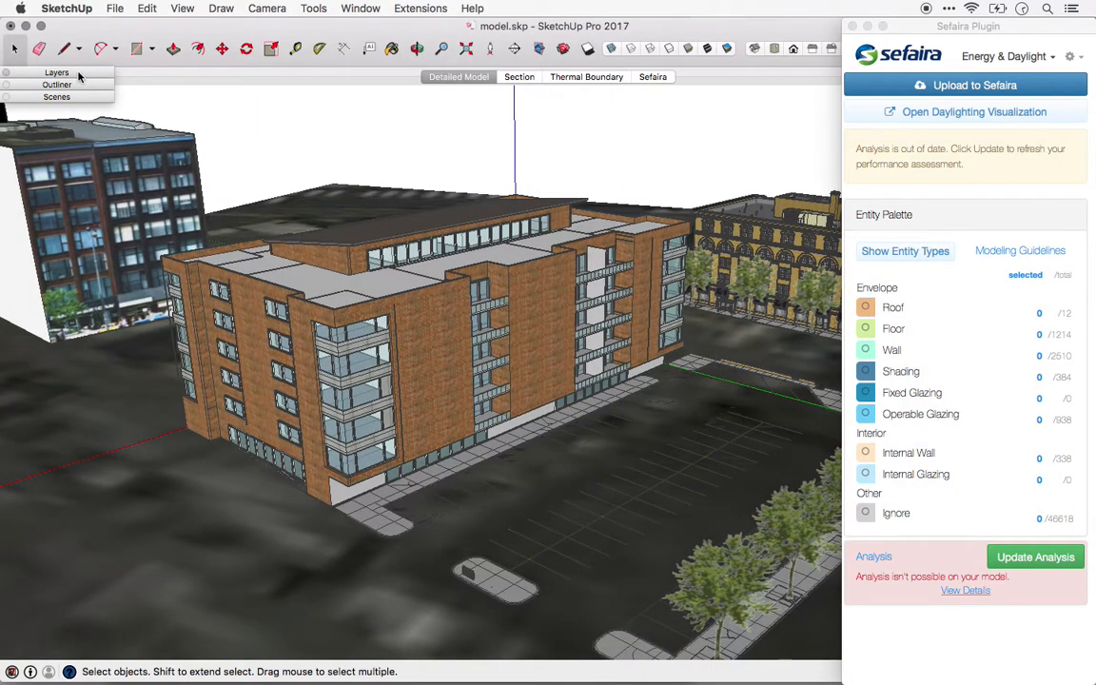
- Place a section plane on the roof, lower it to ground level and align the view to it
left_click(57, 72)
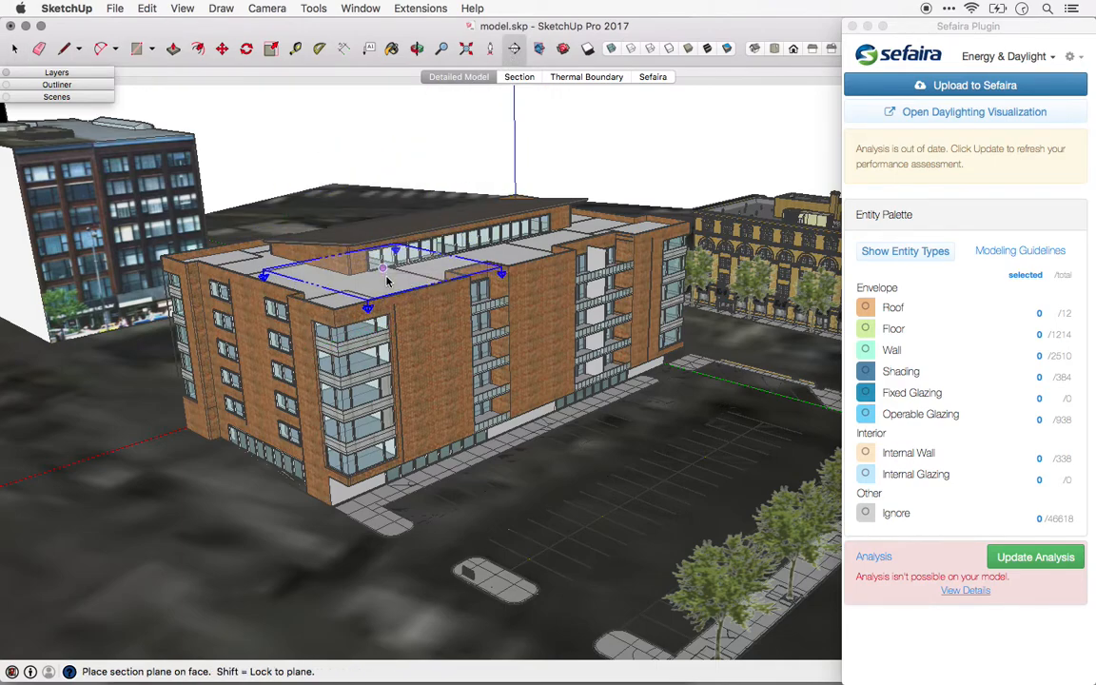
left_click(385, 281)
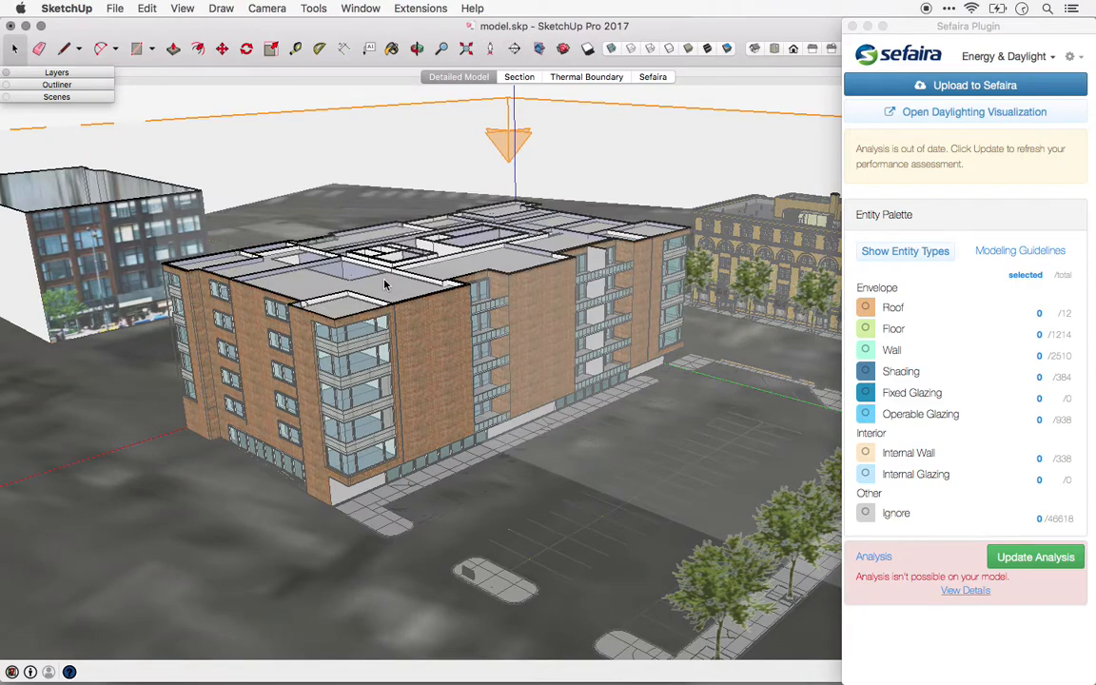
left_click(508, 143)
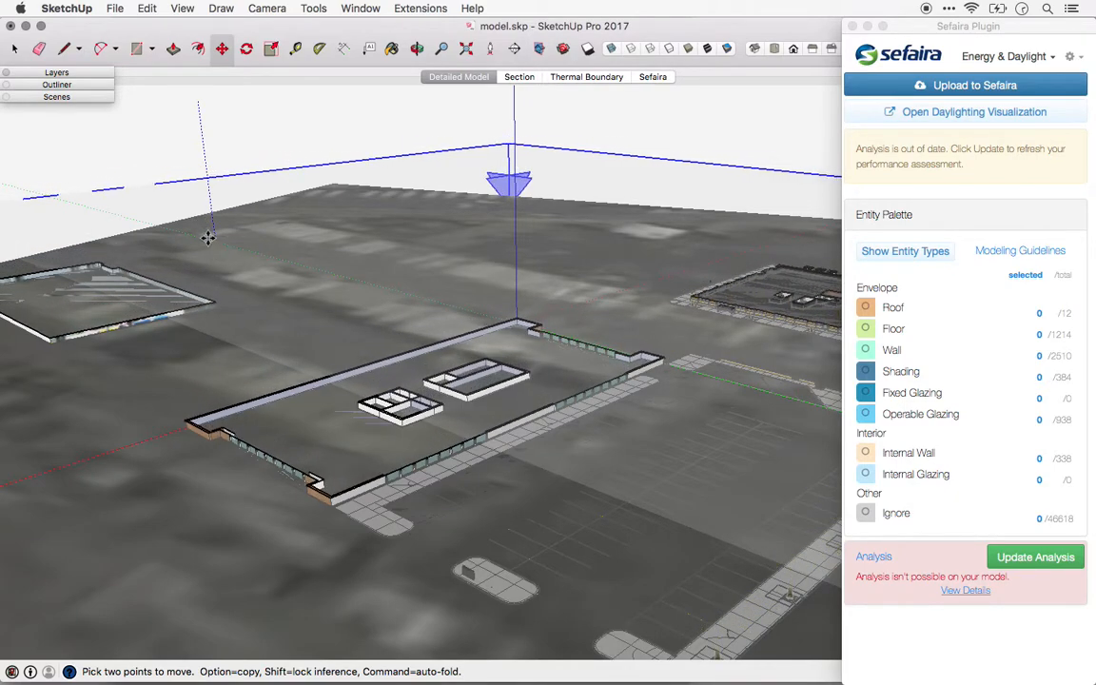
mouse_move(207, 236)
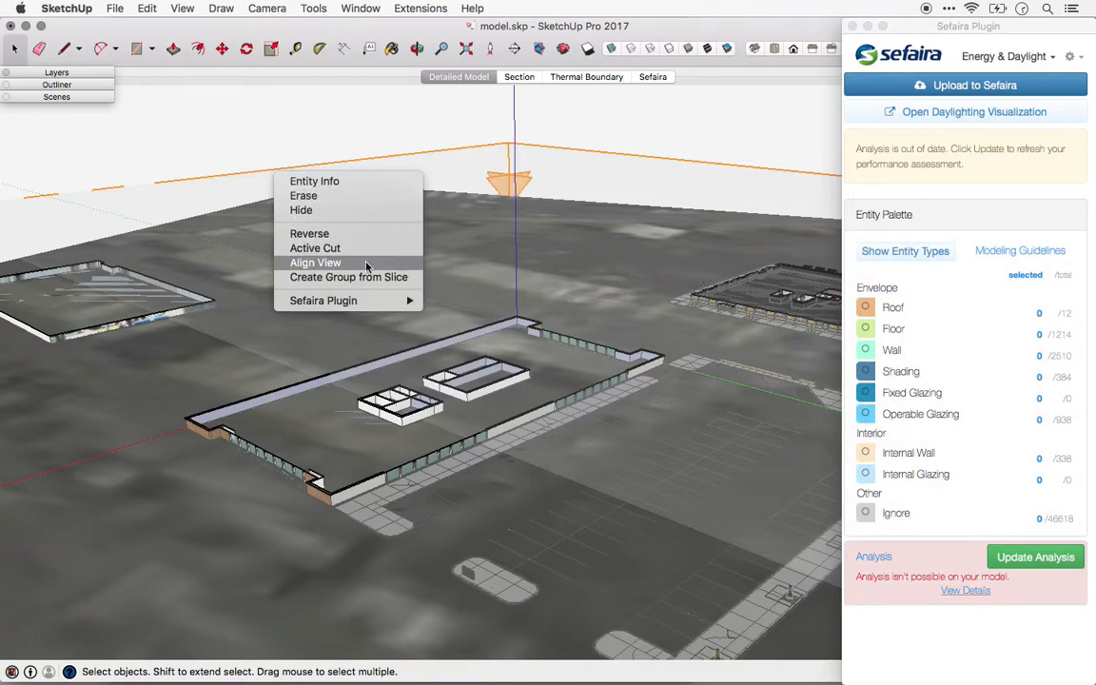
left_click(316, 262)
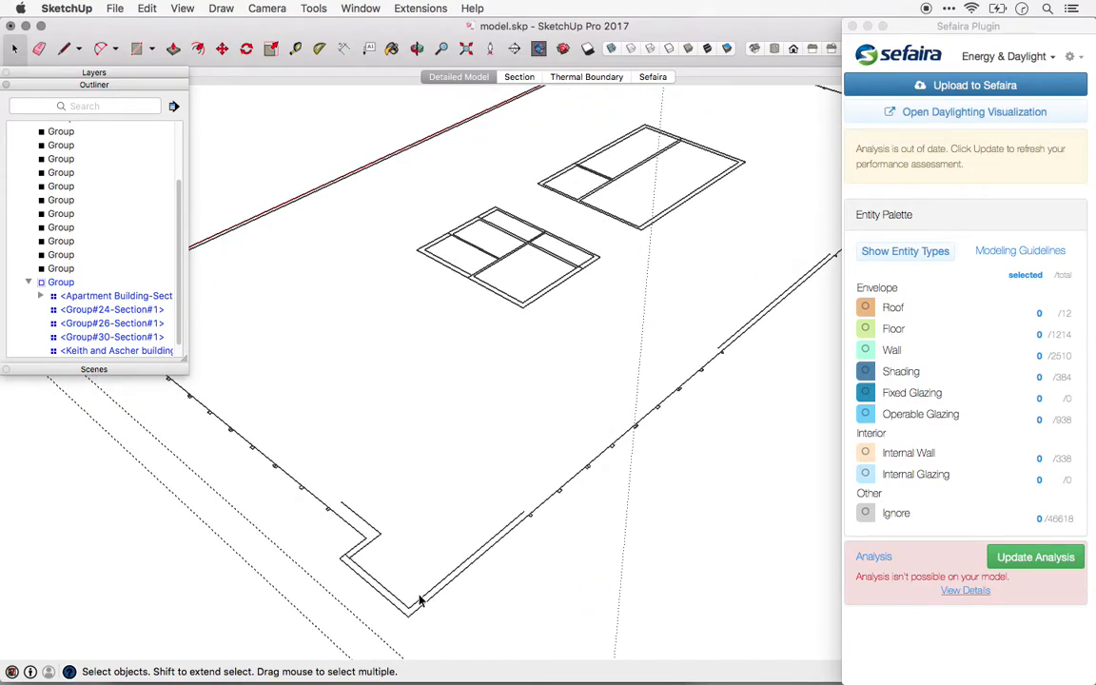
- Start a Tape Measure reading from a corner of the ground-floor outline
left_click(295, 50)
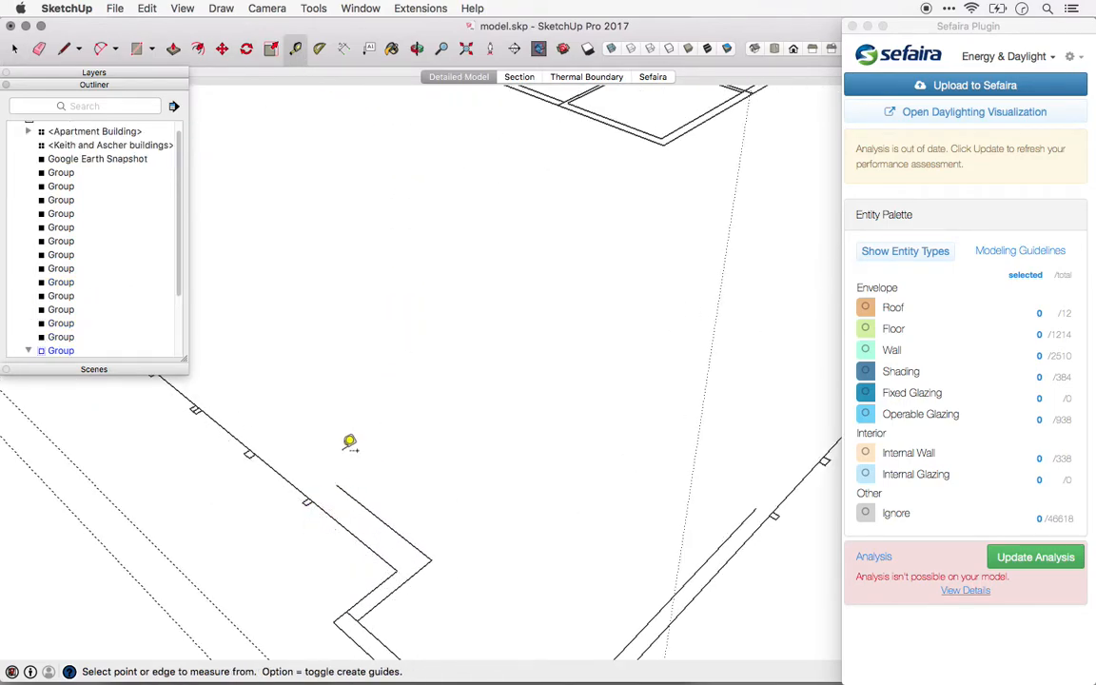
left_click(182, 8)
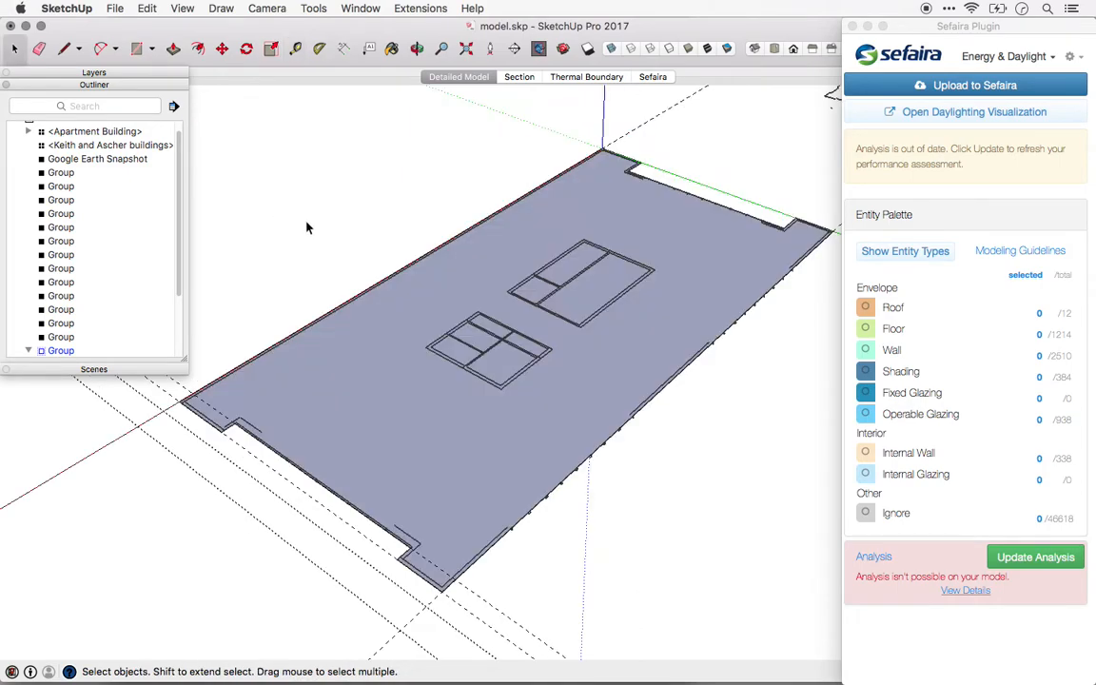
- Push/Pull the footprint face up to the detailed building's ground-floor height
left_click(172, 49)
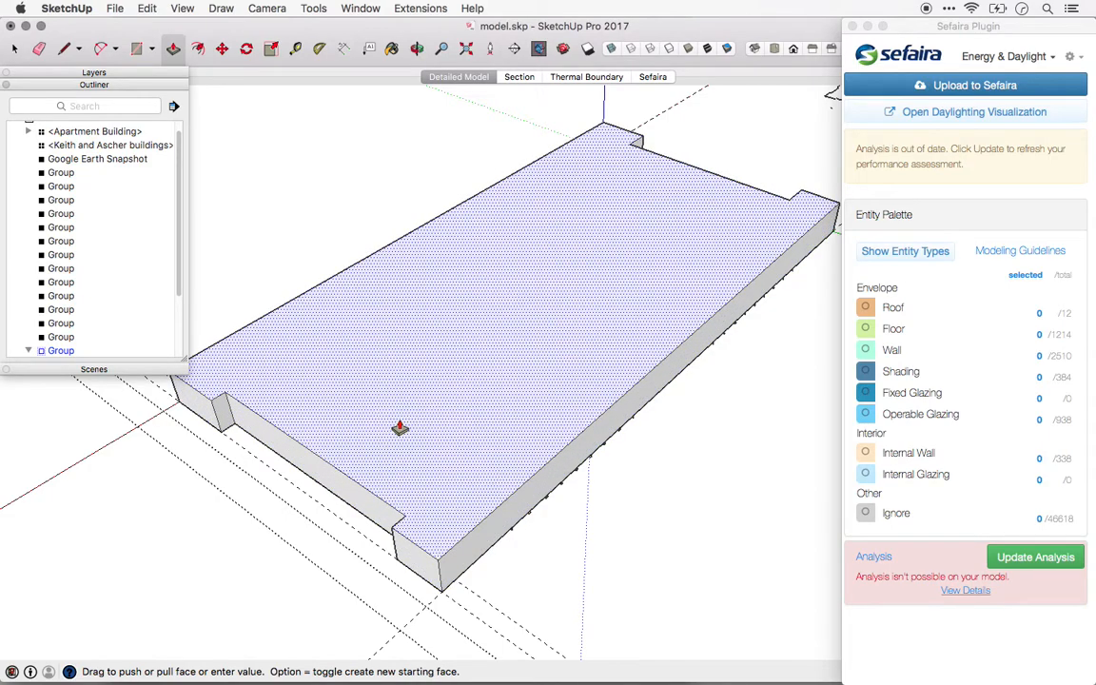
left_click_drag(399, 428, 472, 533)
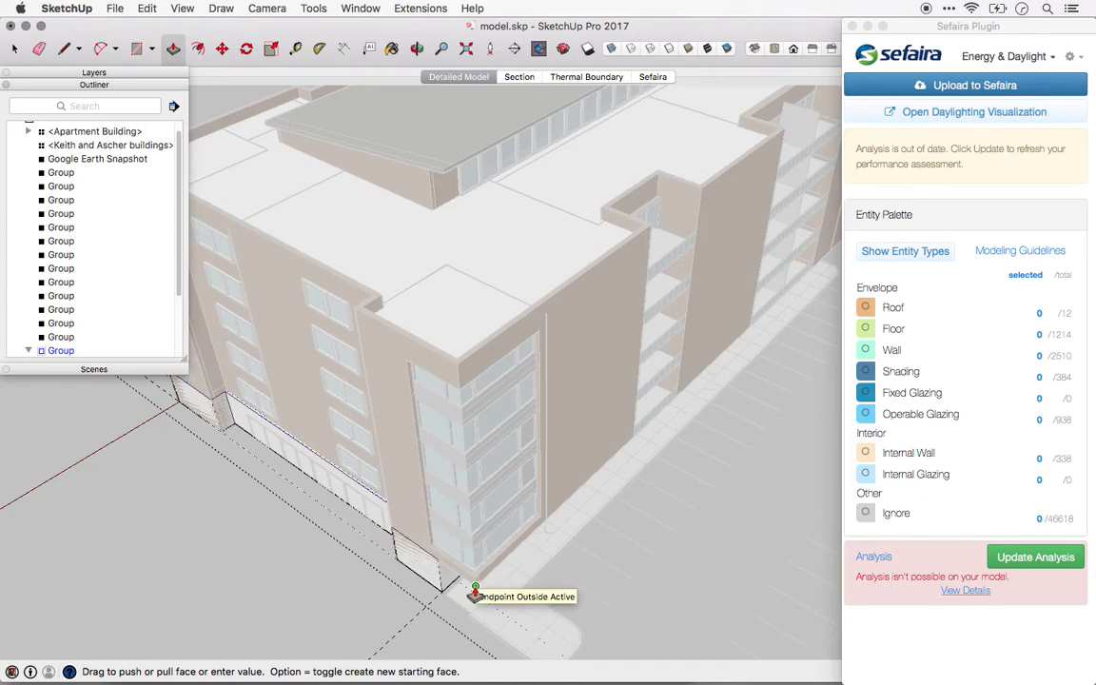
mouse_move(464, 584)
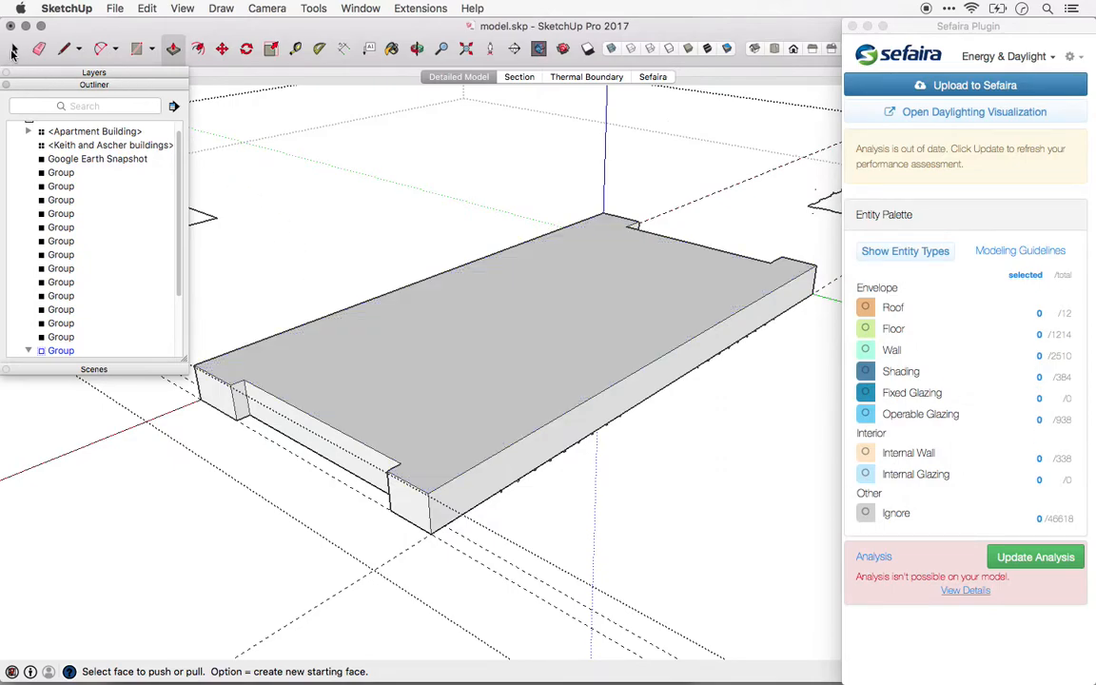
left_click(15, 50)
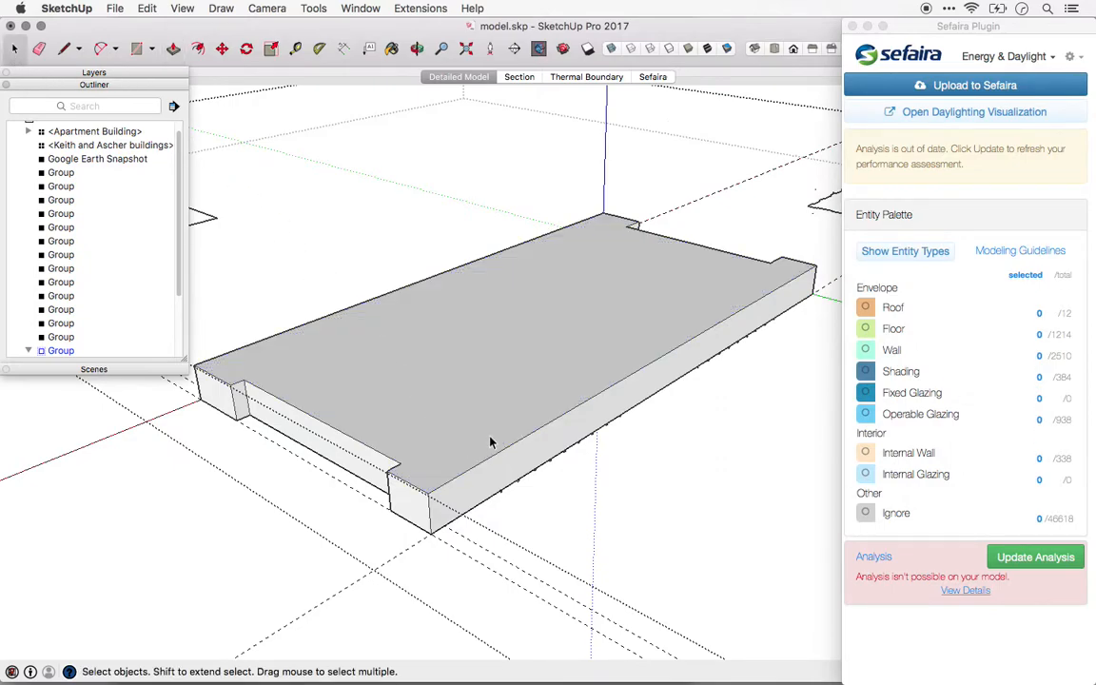
mouse_move(493, 428)
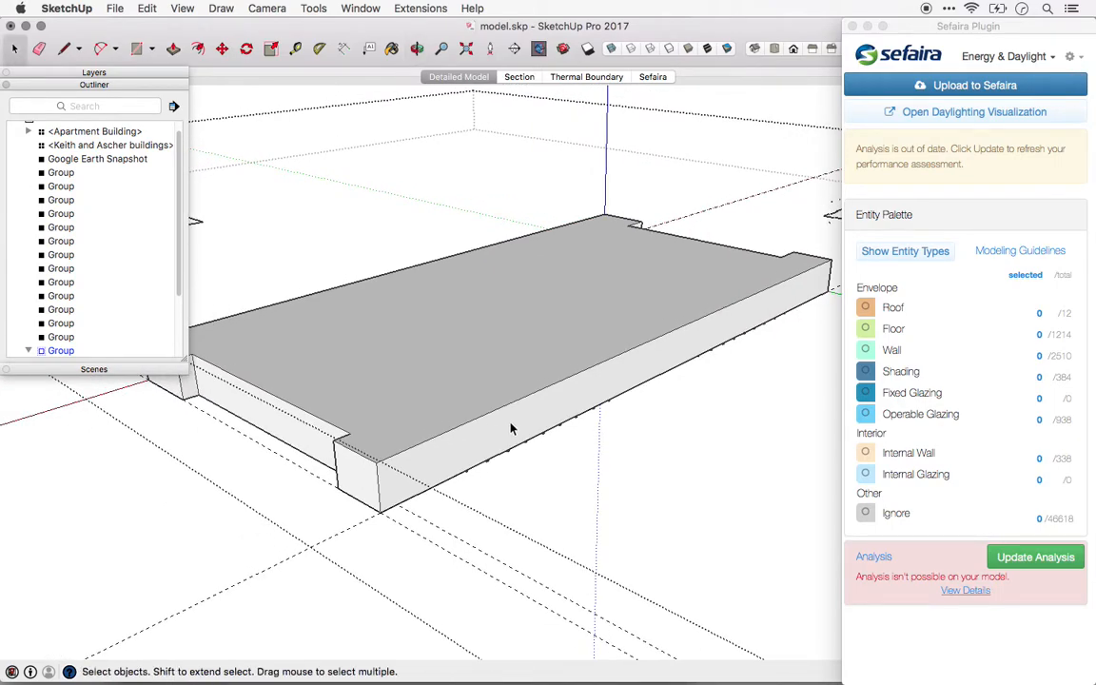
mouse_move(502, 439)
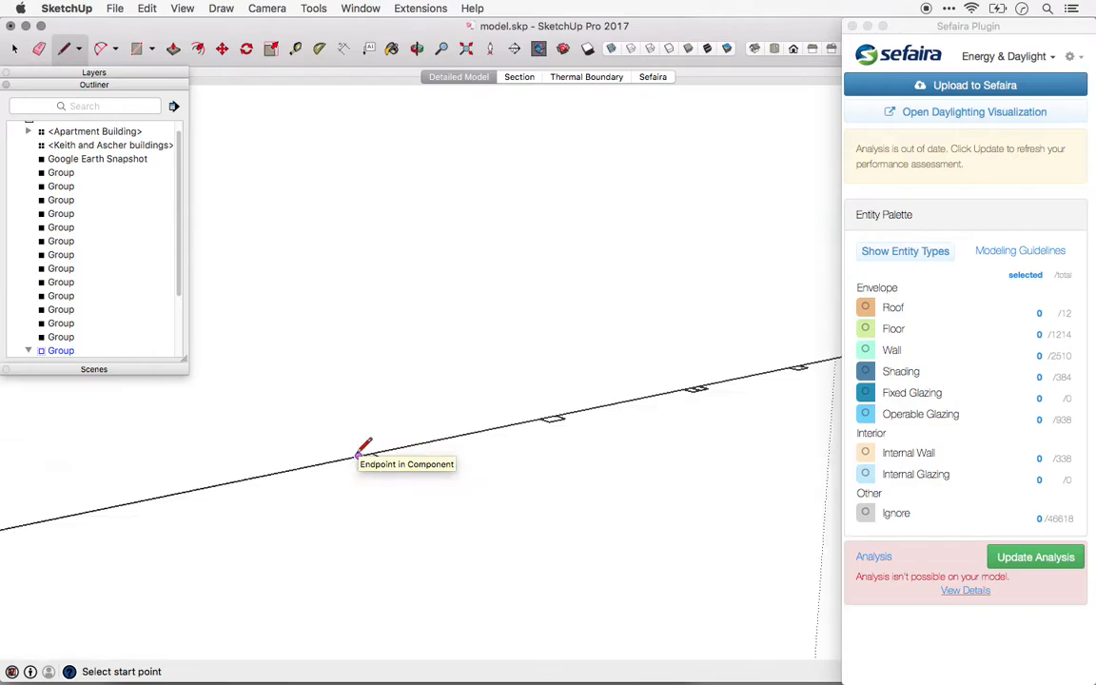
- Draw window outlines on the long wall and paint them with translucent glass
left_click(358, 457)
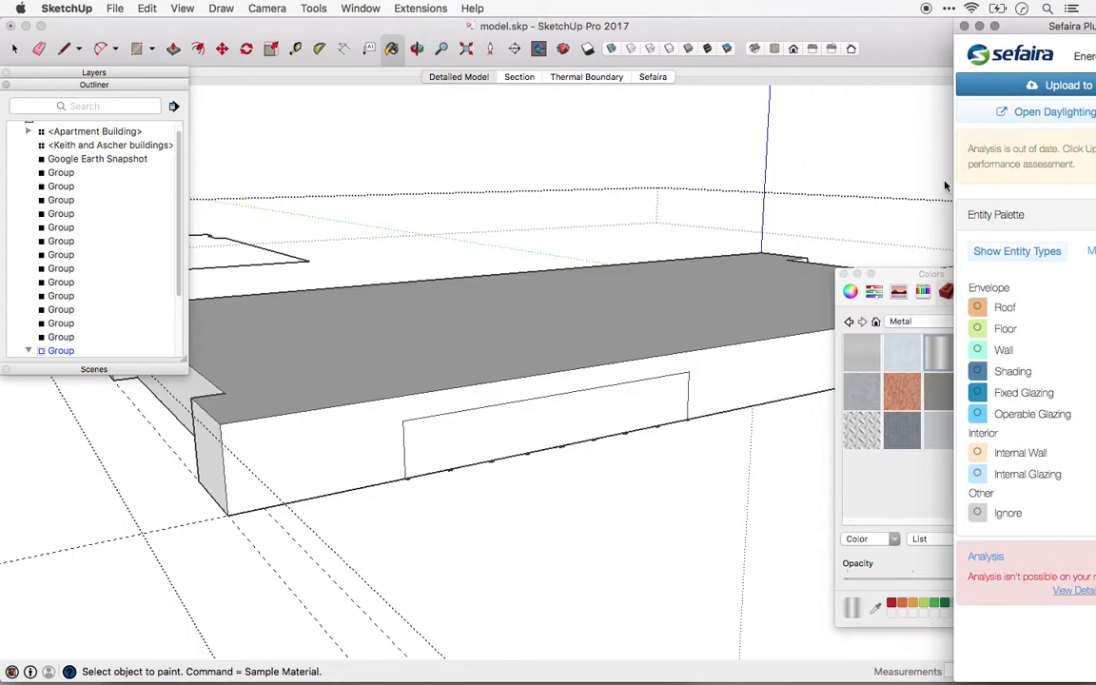
left_click_drag(894, 274, 845, 144)
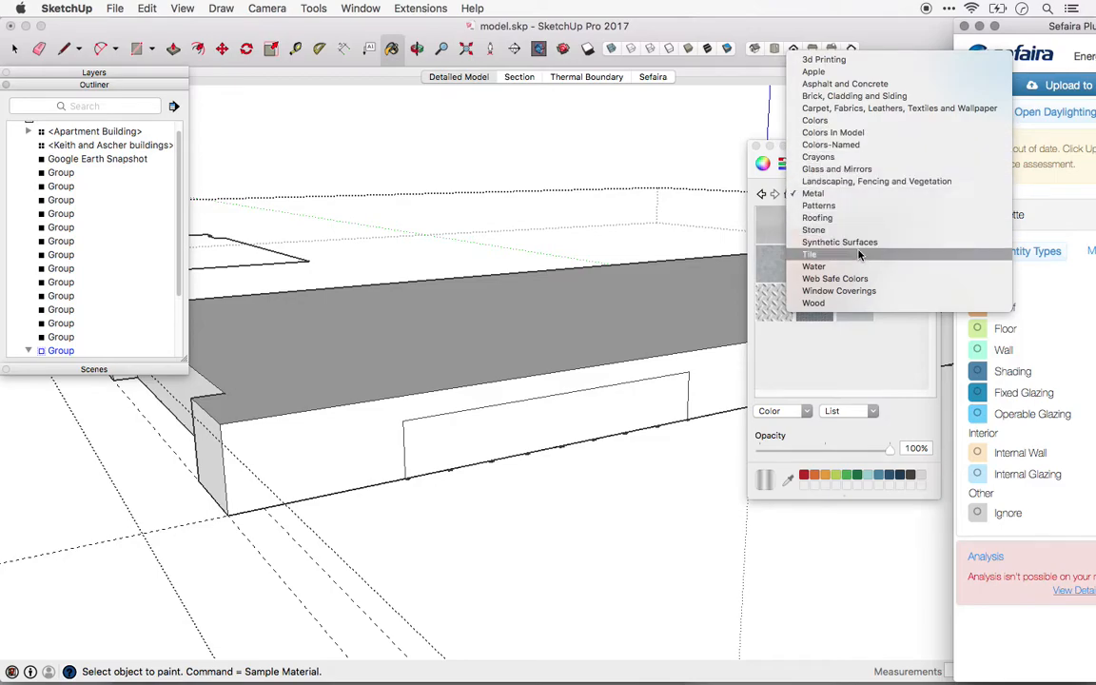
mouse_move(812, 194)
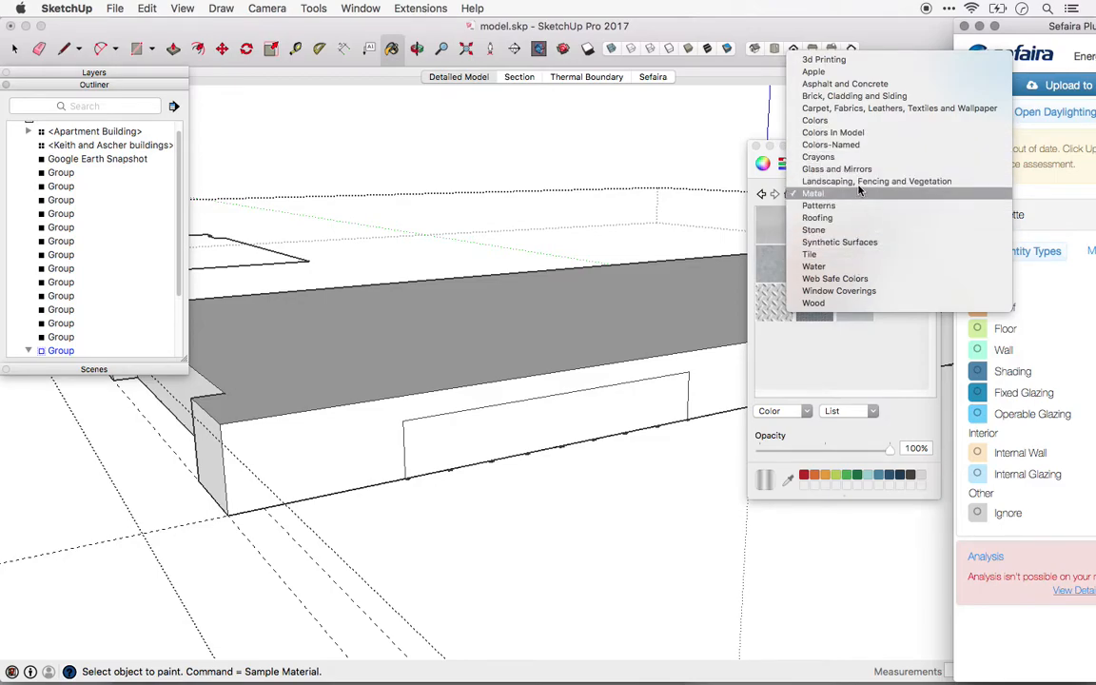
mouse_move(837, 156)
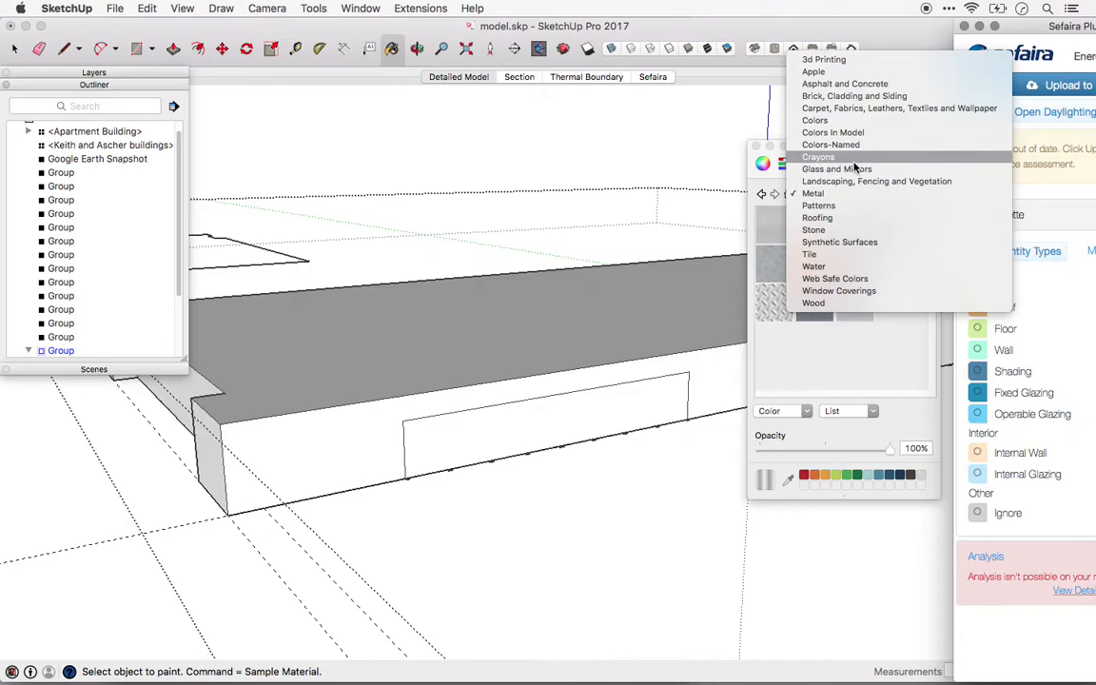
left_click(837, 168)
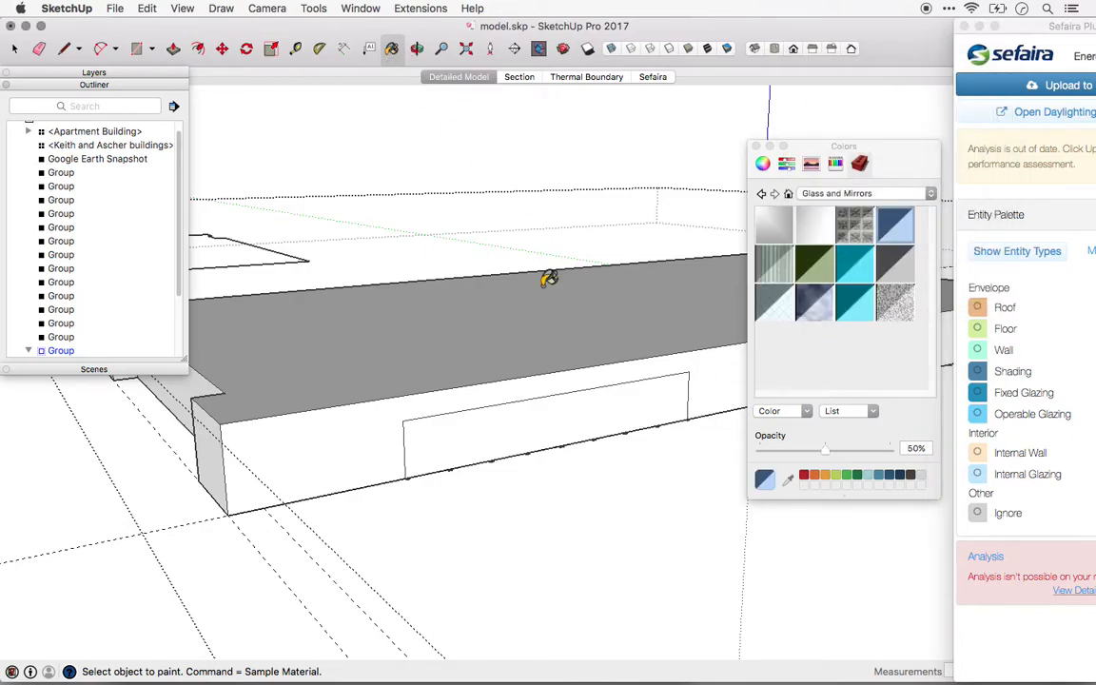
left_click(548, 428)
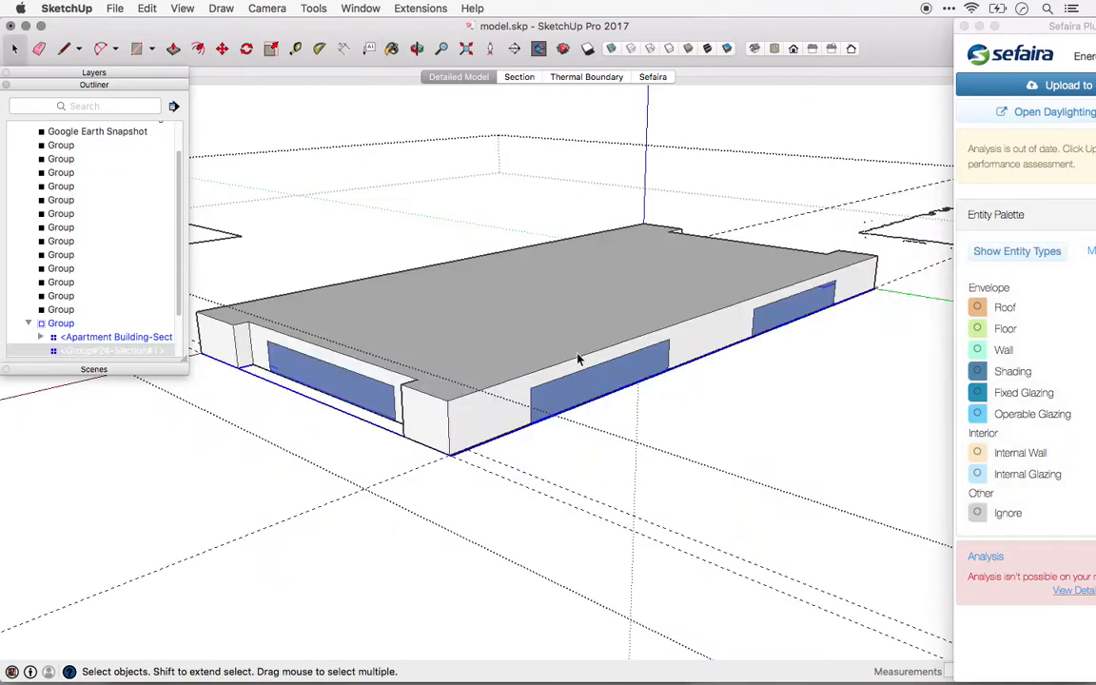
mouse_move(565, 362)
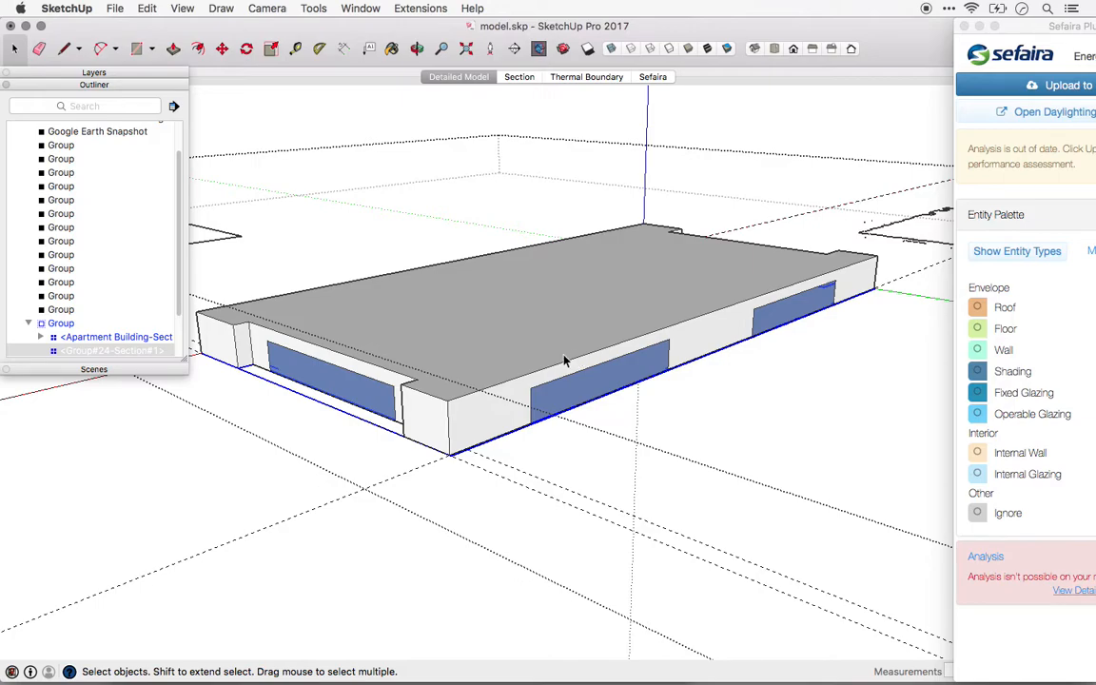
mouse_move(559, 355)
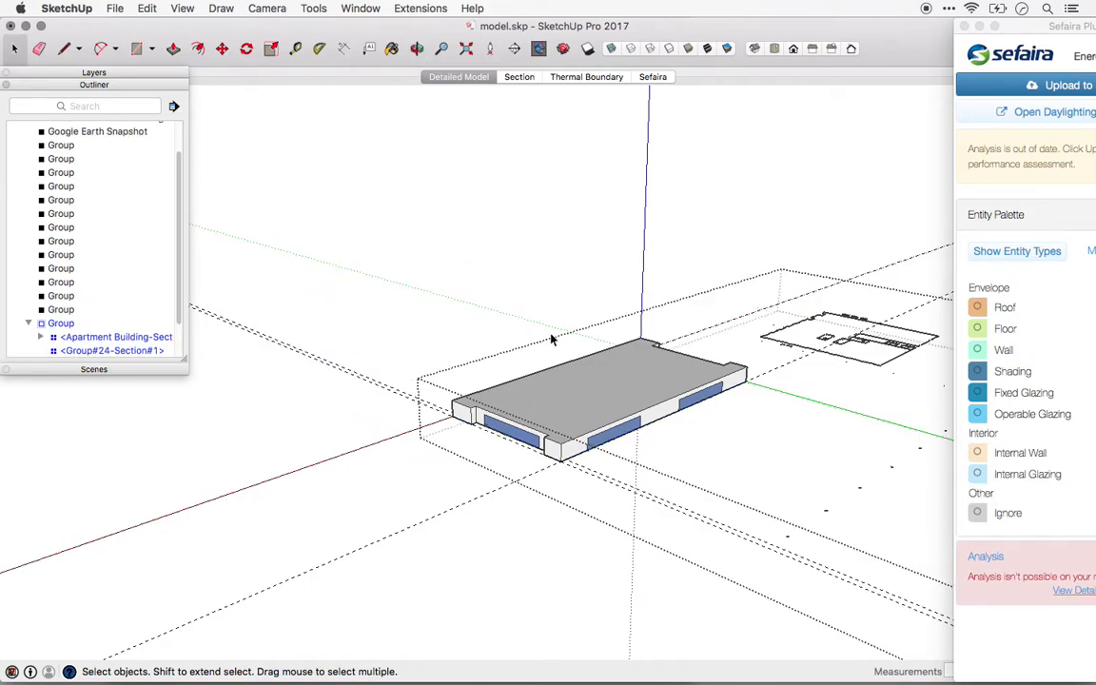
- Return to the Detailed Model scene showing the full building and parking lot
left_click(837, 342)
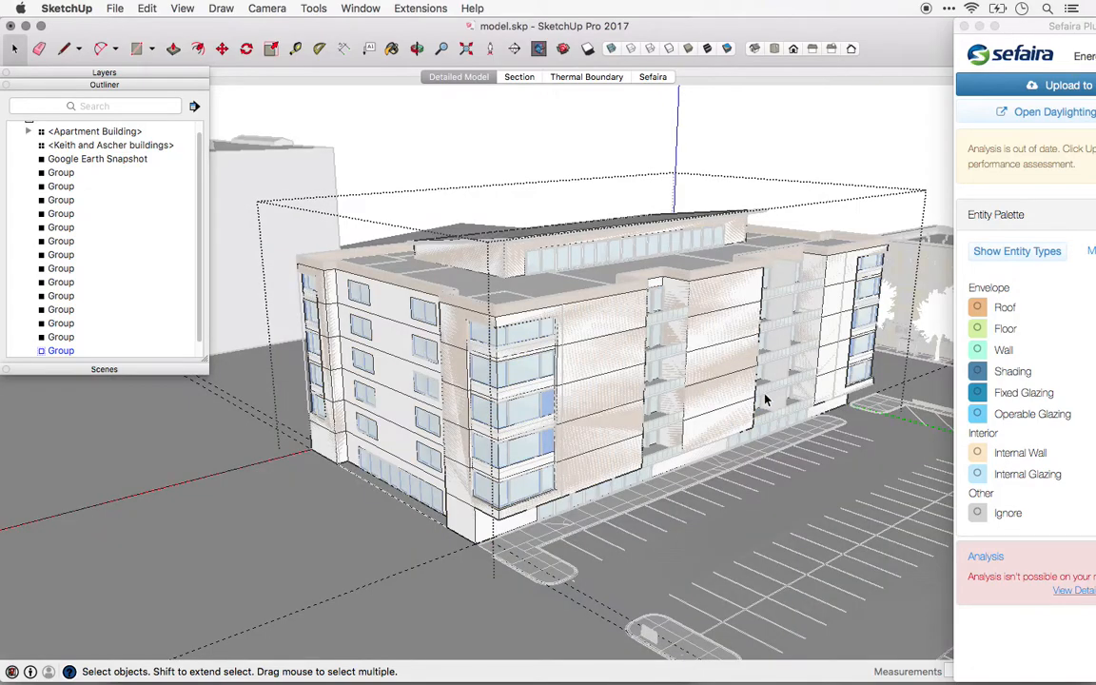
- Zoom into the balconies and select a balcony slab face for inspection
scroll("up", 3)
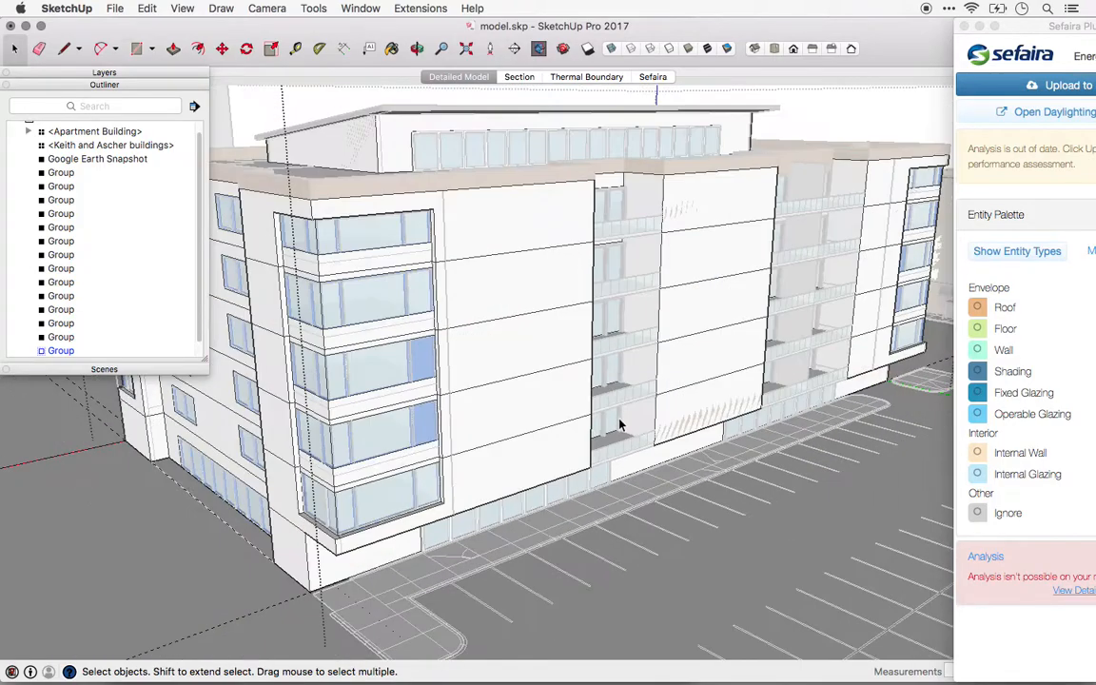
left_click_drag(618, 428, 695, 343)
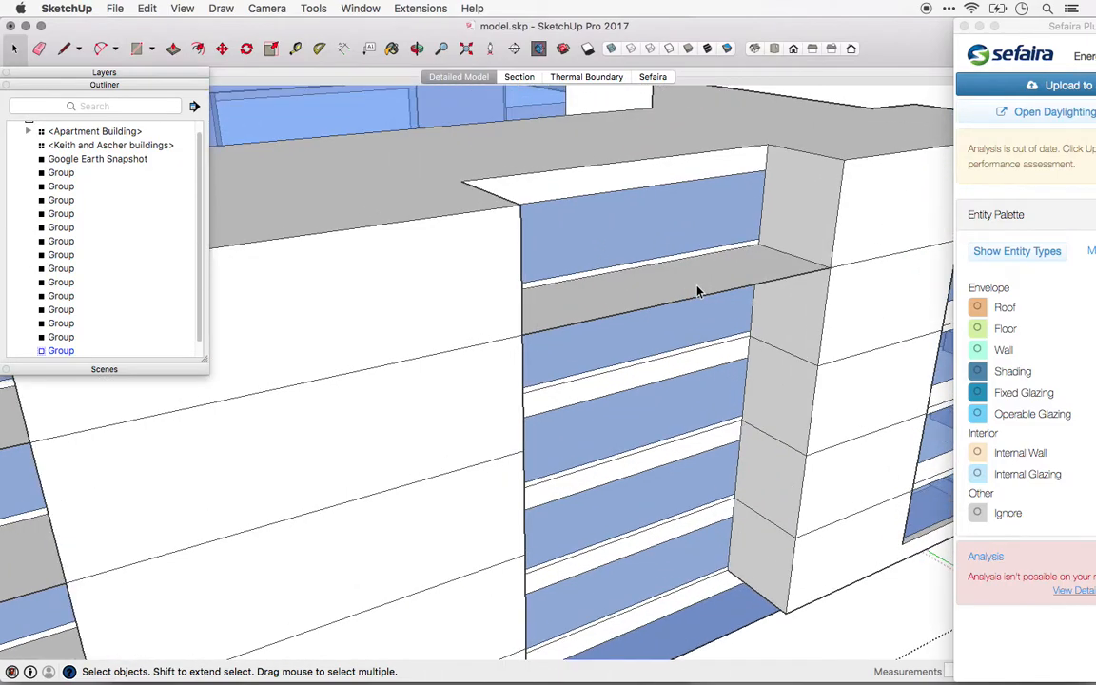
right_click(666, 276)
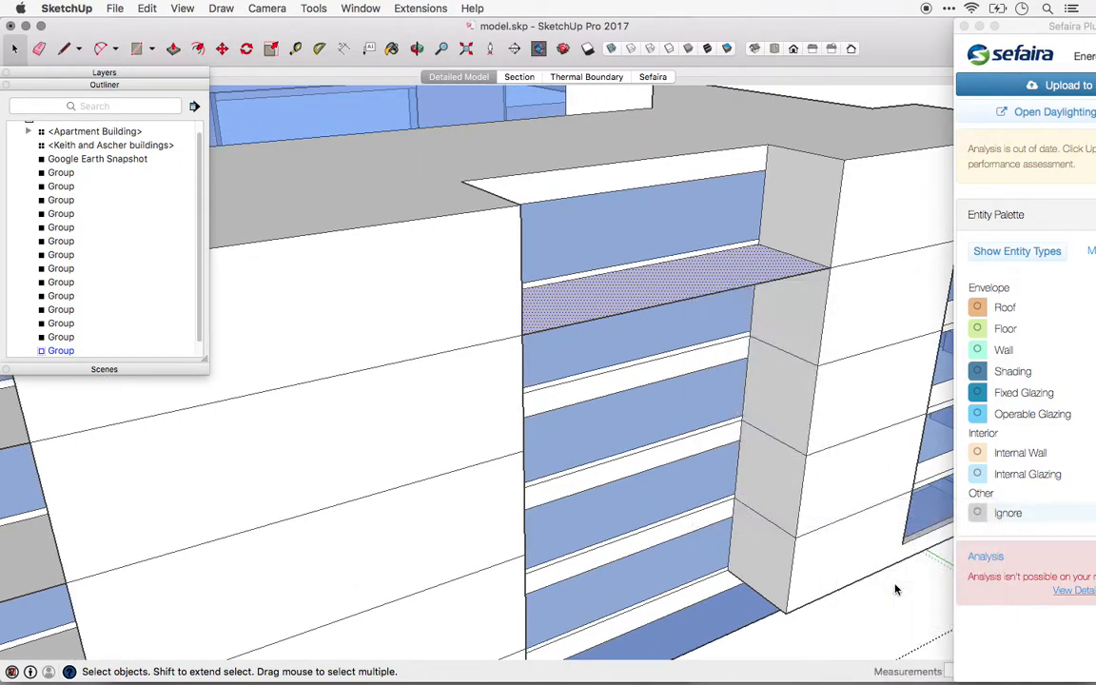
left_click(685, 276)
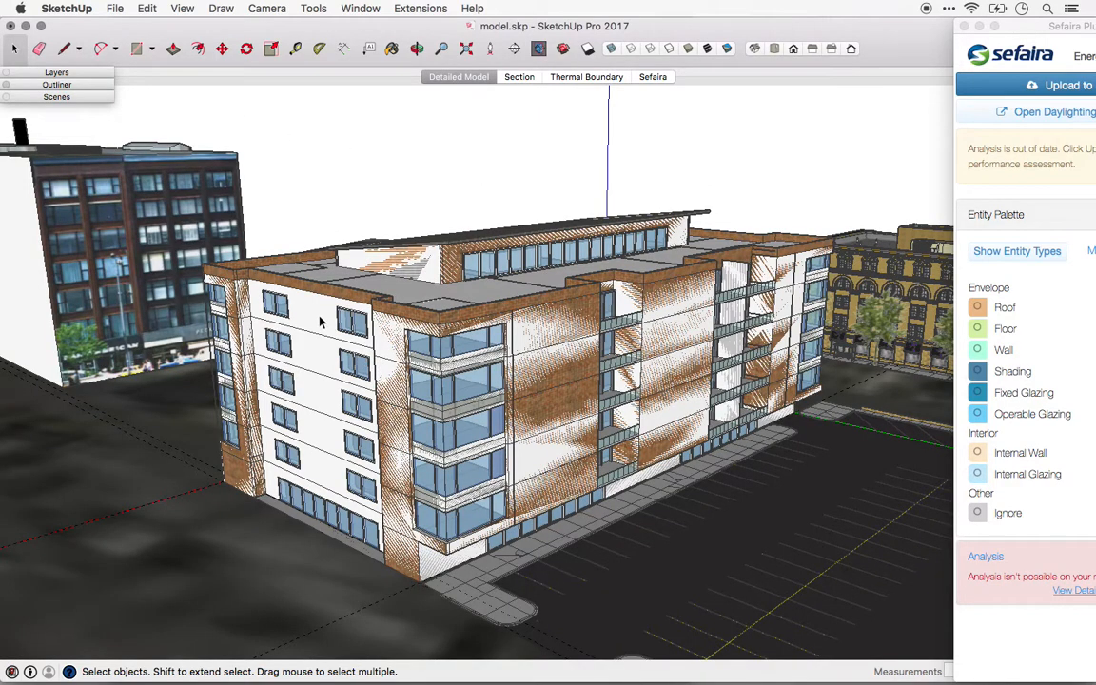
- Switch to Scene 5 showing the simplified Sefaira shell alone with entity counts
left_click(495, 76)
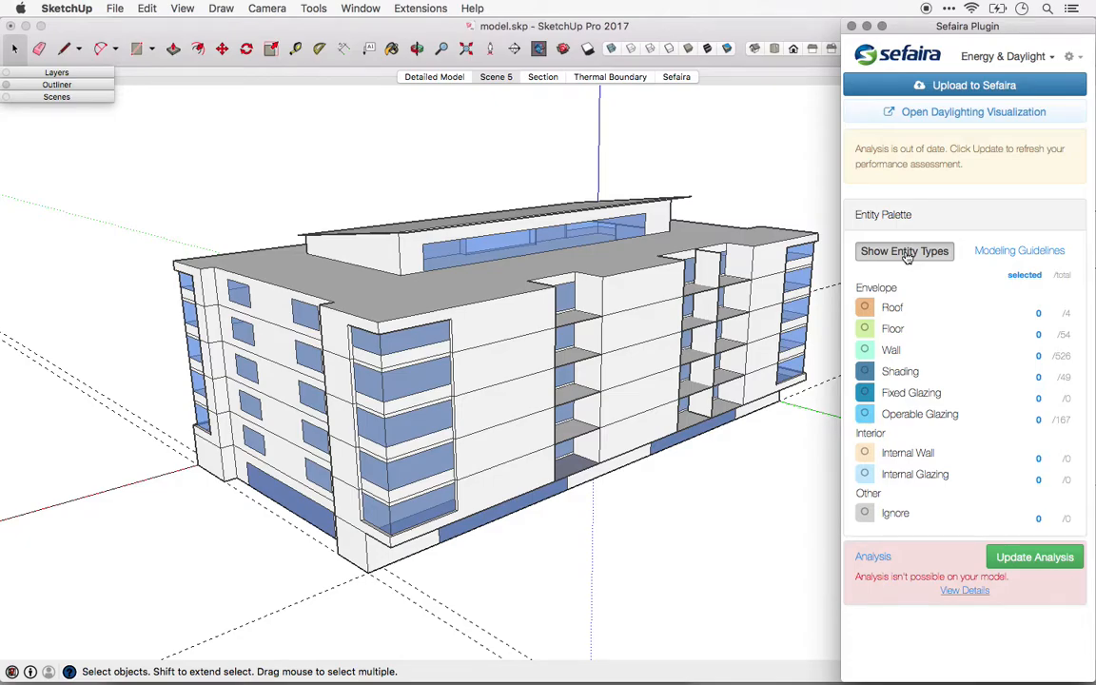
- Show Sefaira entity type labels and retag the exposed upper floor face as roof
left_click(901, 251)
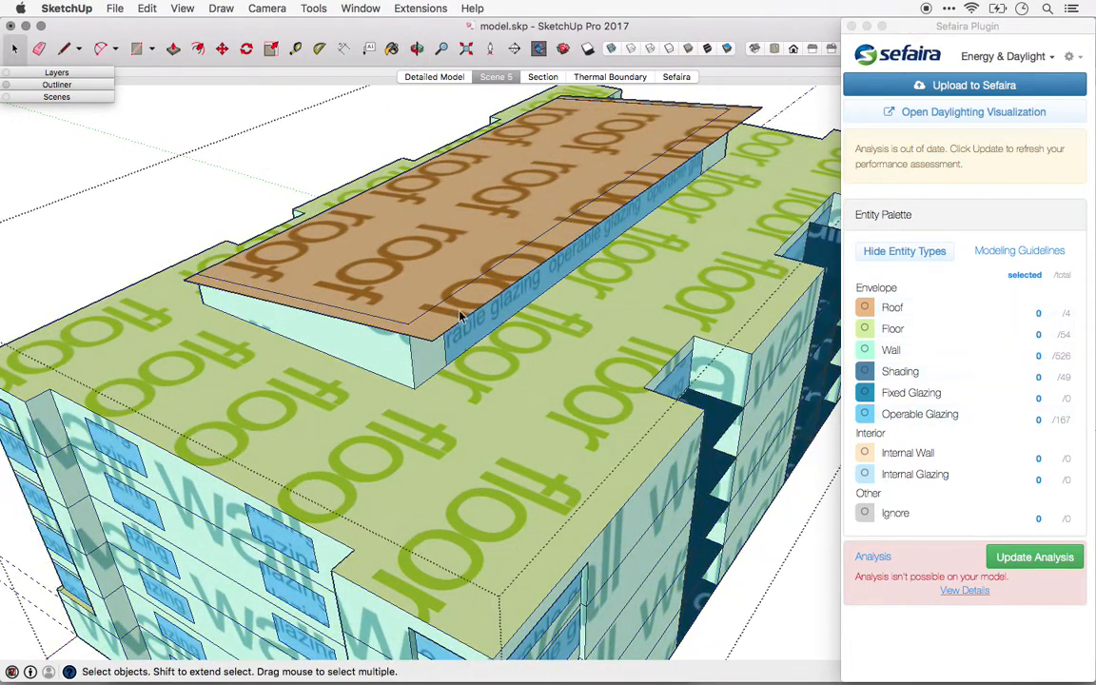
right_click(457, 314)
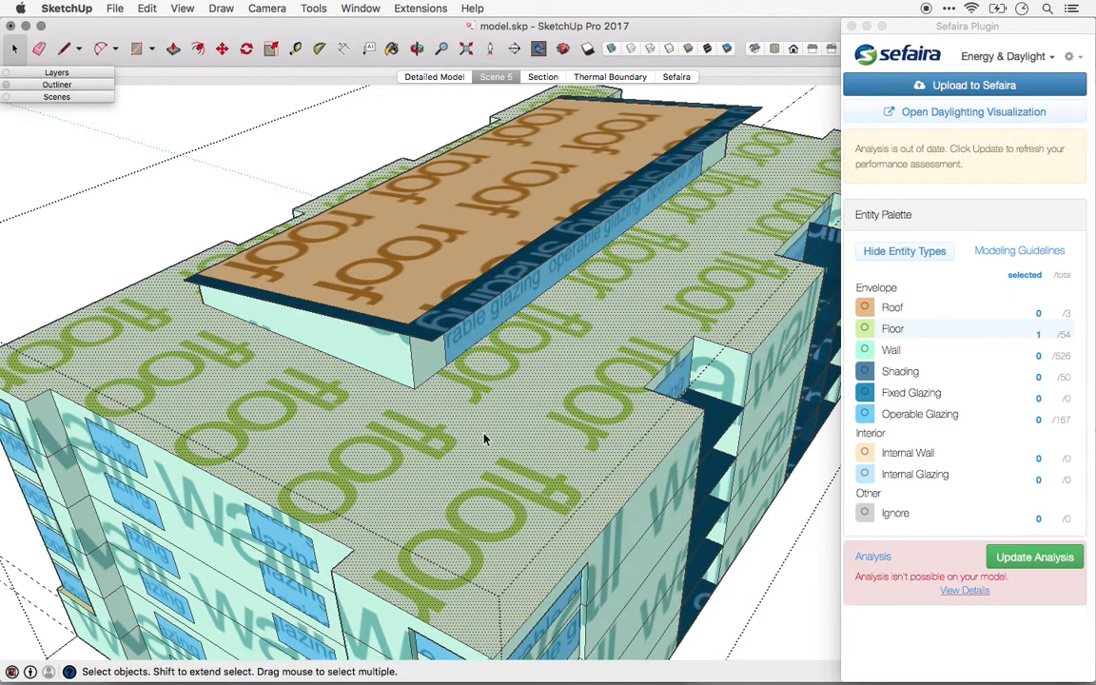
right_click(485, 438)
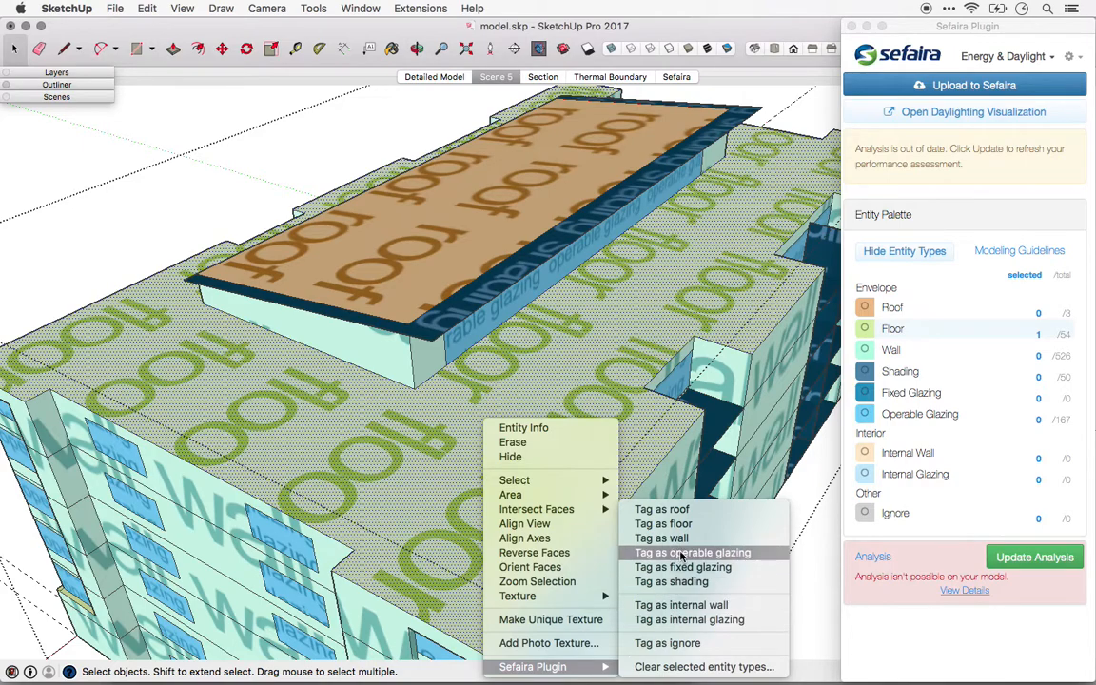
left_click(662, 510)
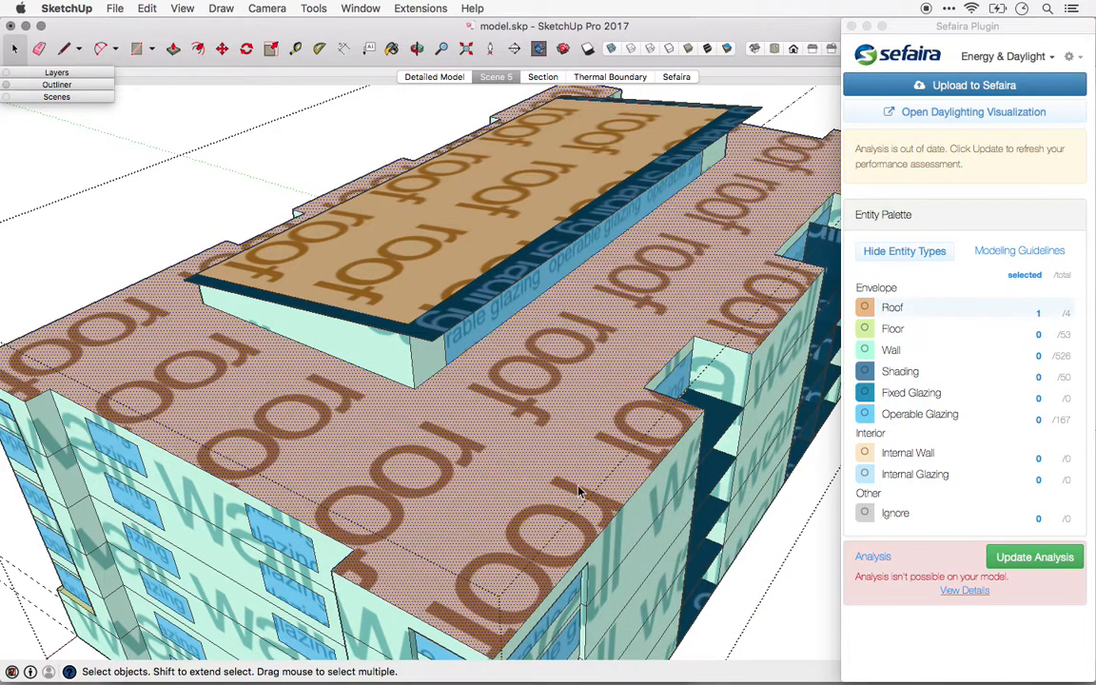
right_click(591, 481)
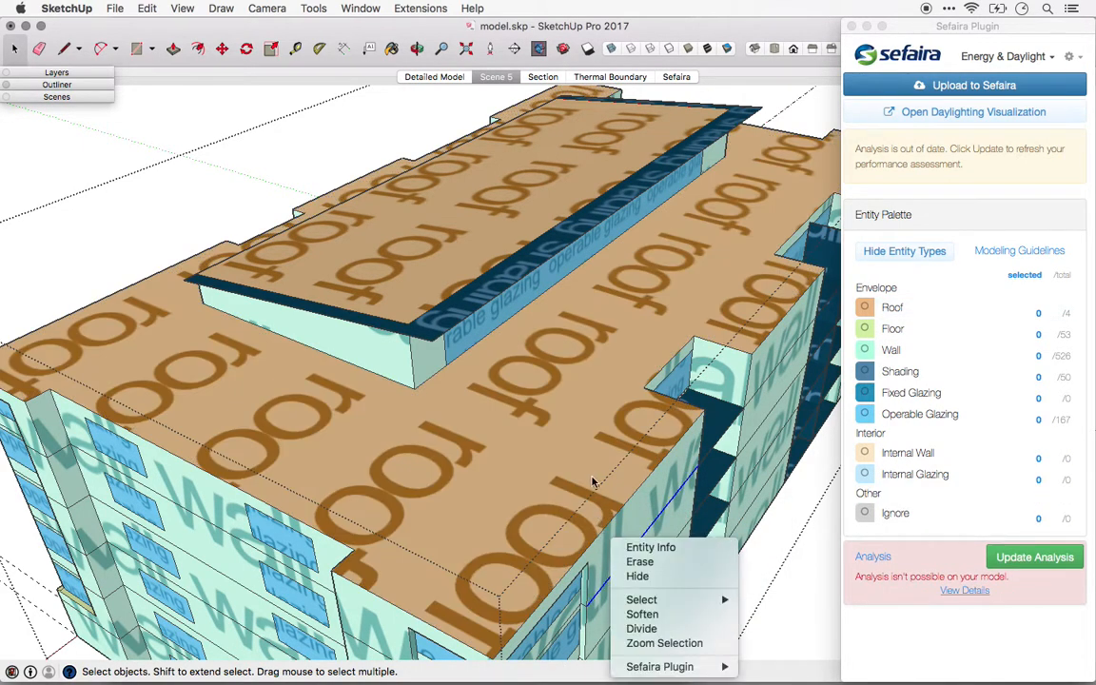
left_click(575, 464)
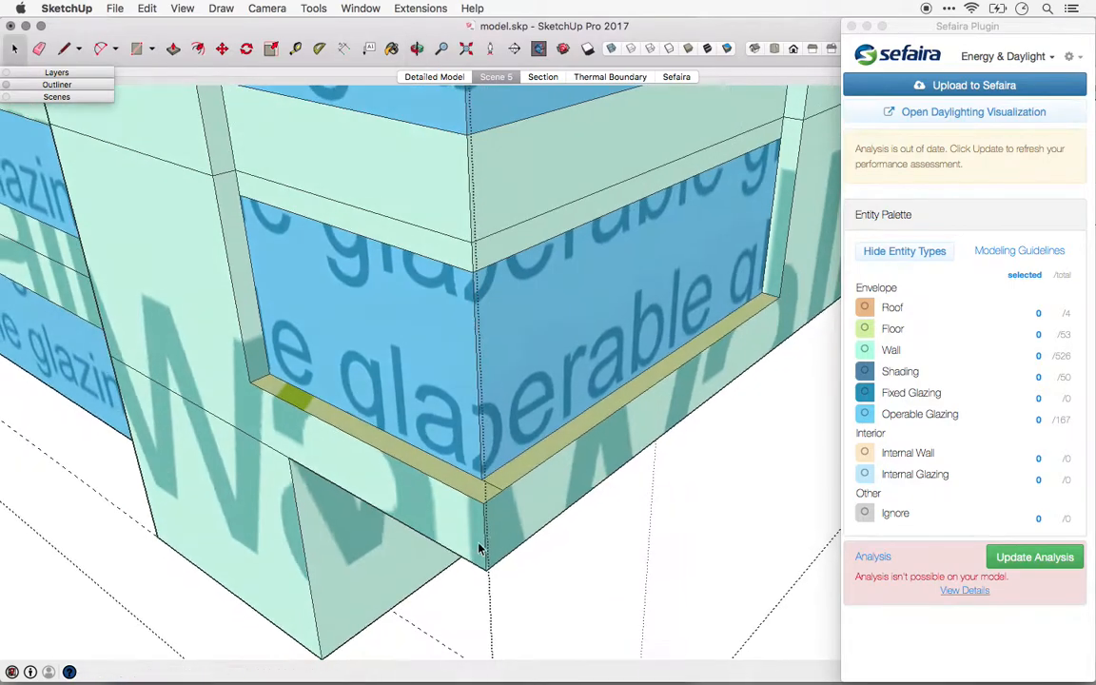
- Retag the narrow glazing ledge faces as wall via the Sefaira plugin menu
right_click(485, 466)
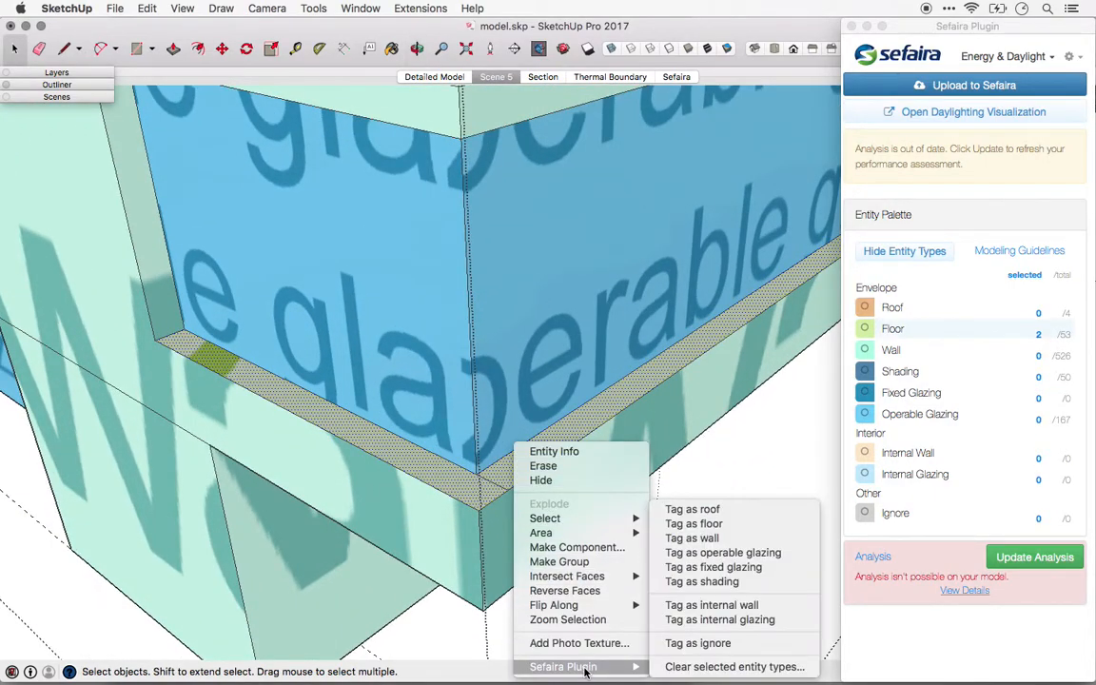
mouse_move(693, 537)
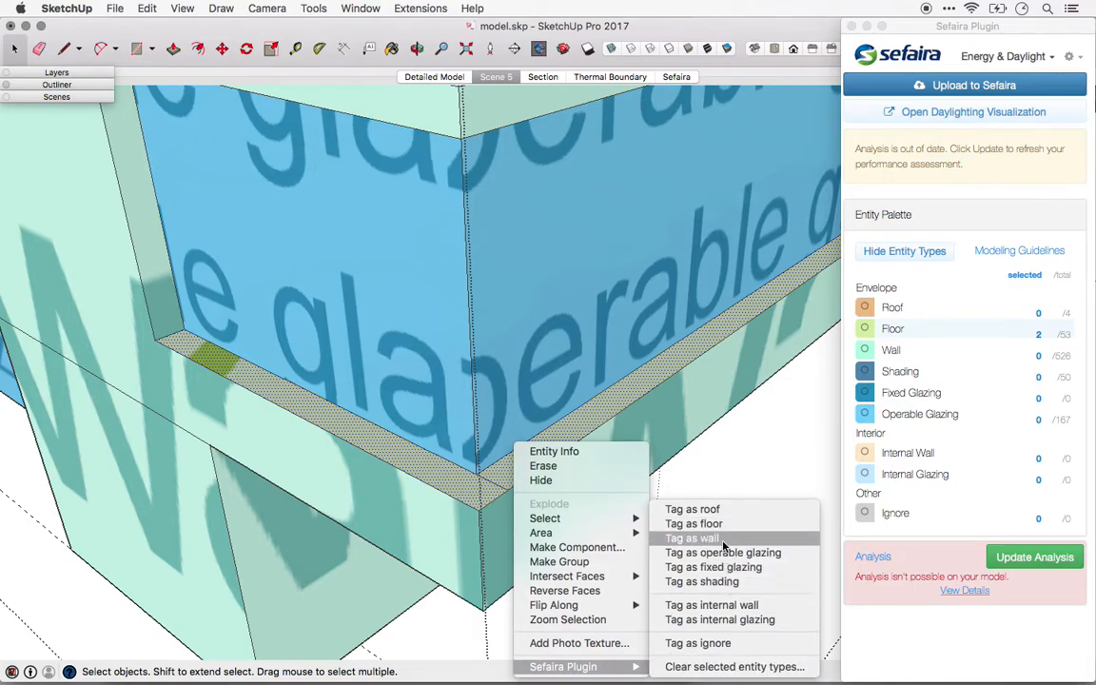
left_click(692, 536)
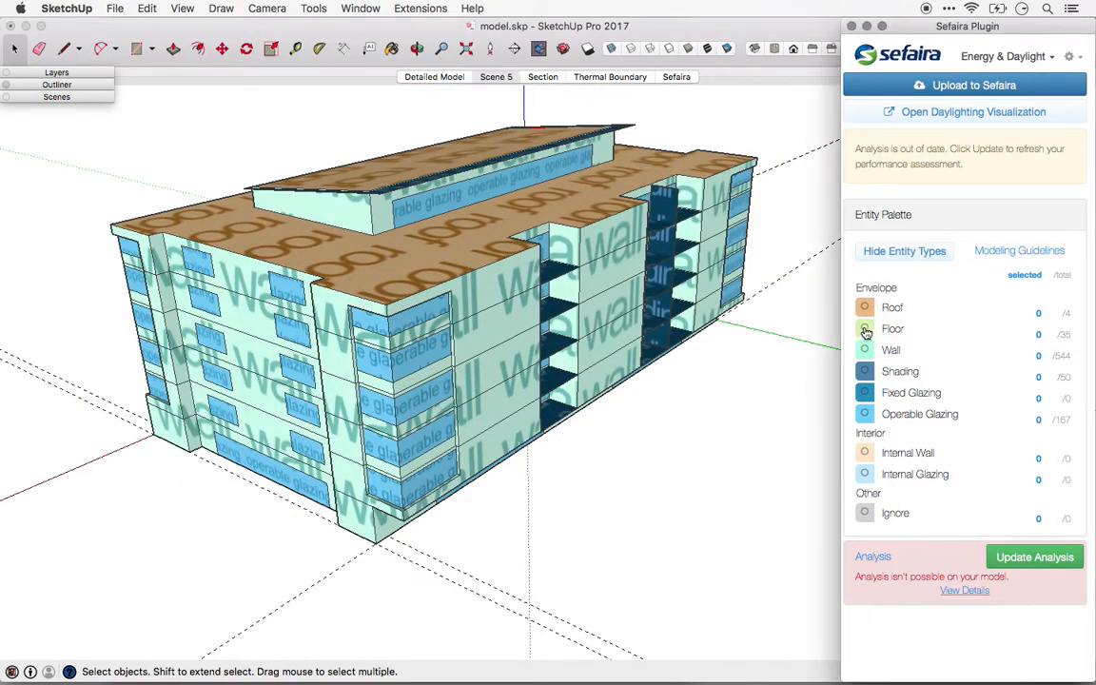
- Isolate floor-tagged surfaces in the Entity Palette and view the slabs from the side
left_click(864, 327)
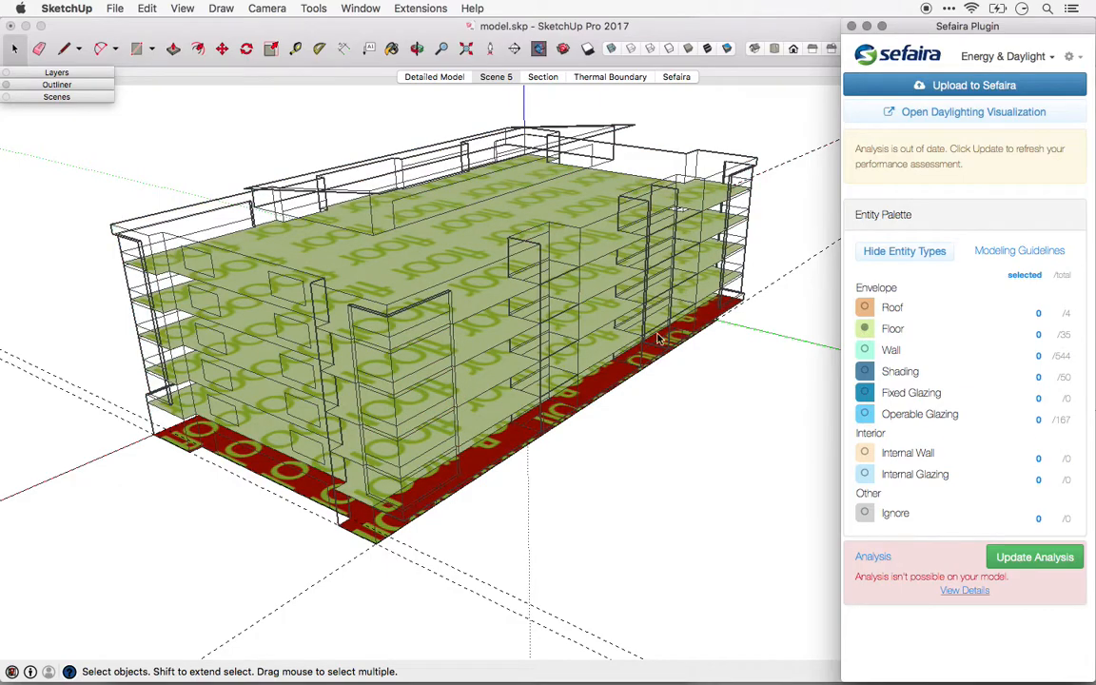
left_click_drag(656, 339, 586, 209)
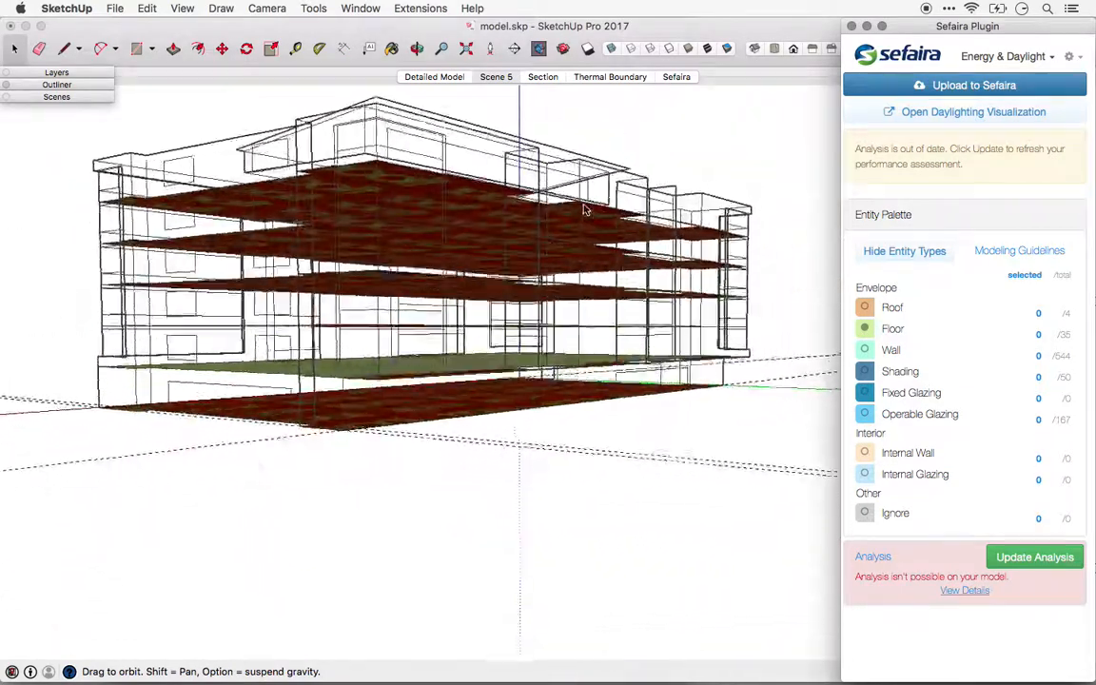